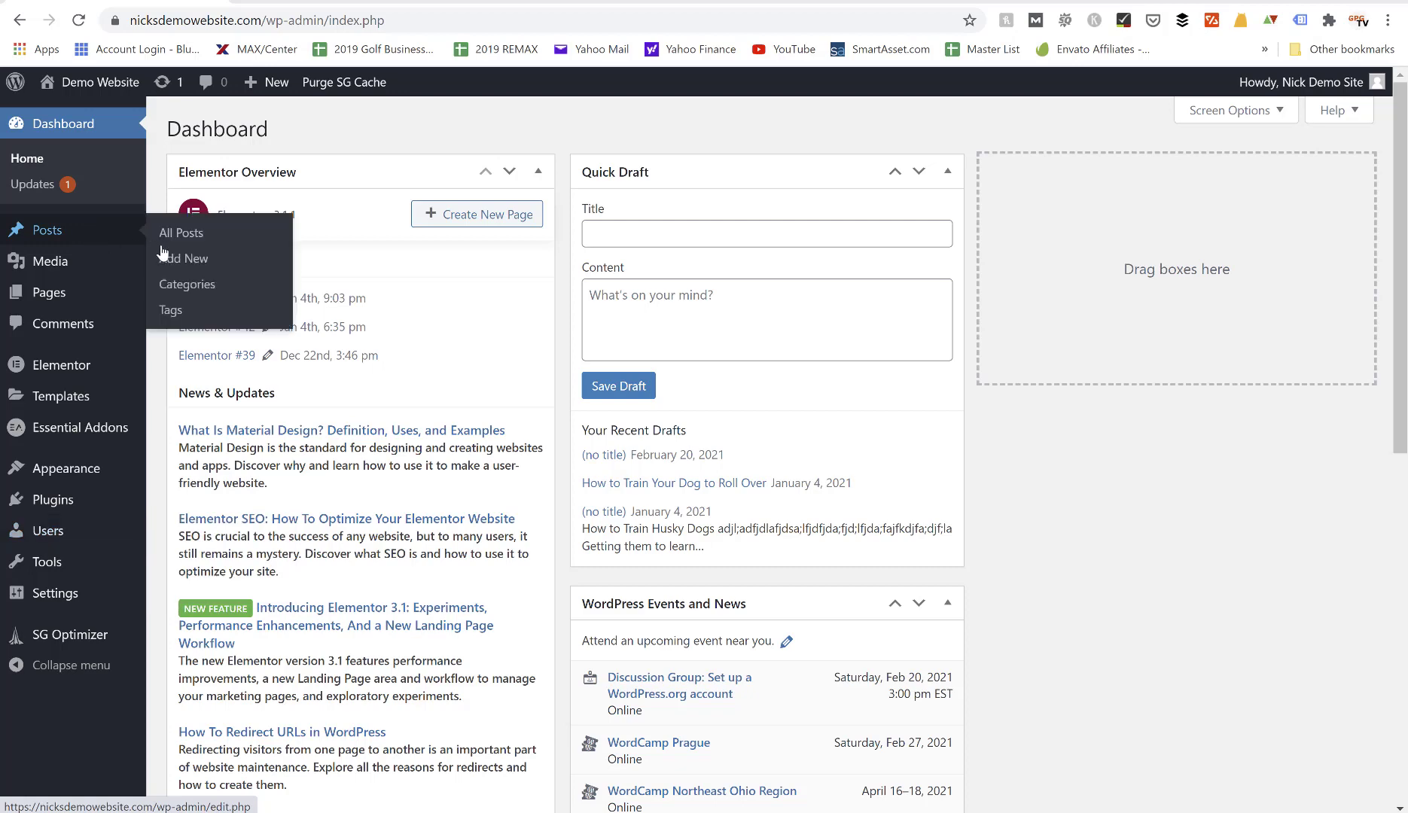
Start a new, blank post from Posts > Add New.
{"action": "left_click", "coordinate": [183, 259]}
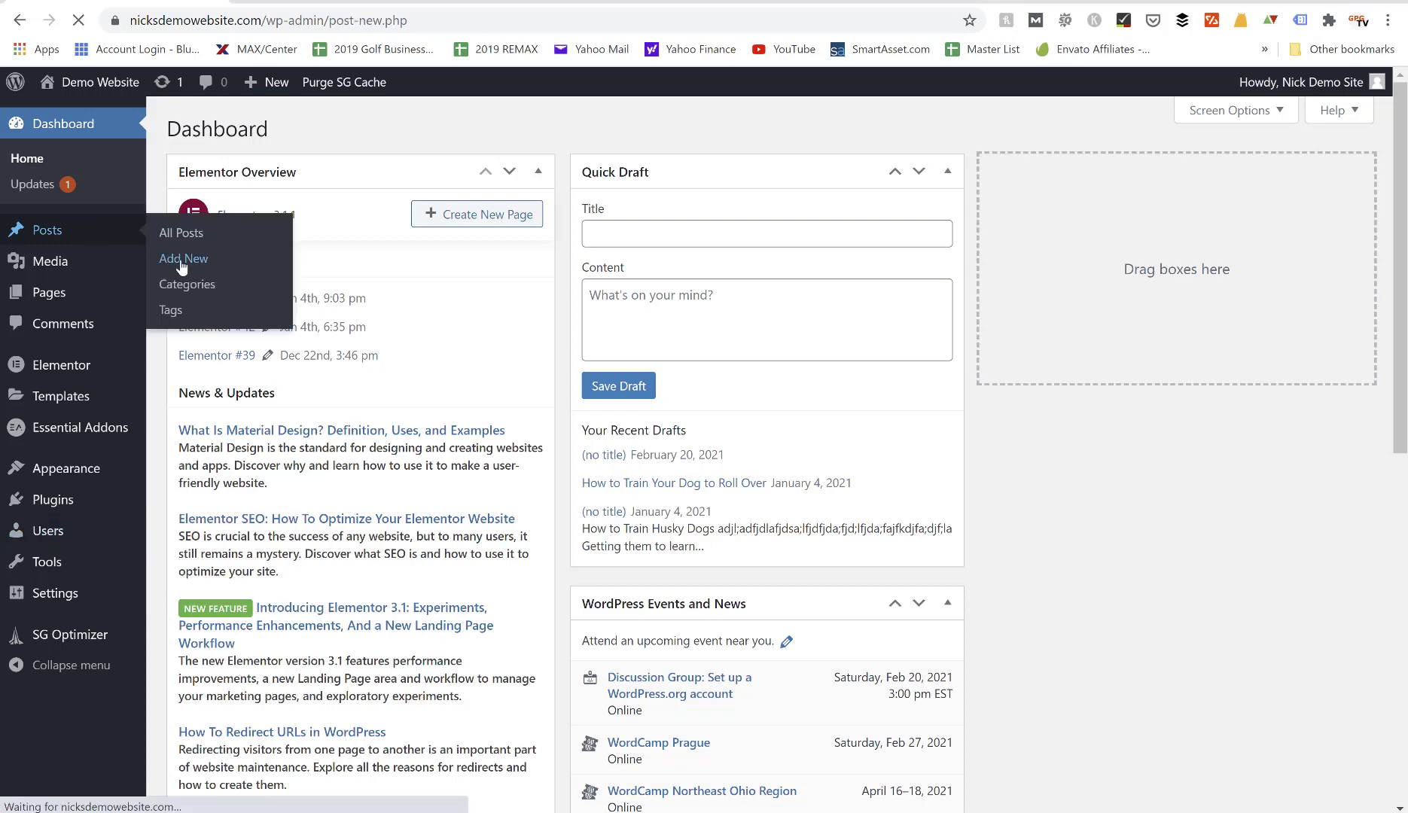
{"action": "left_click", "coordinate": [183, 259]}
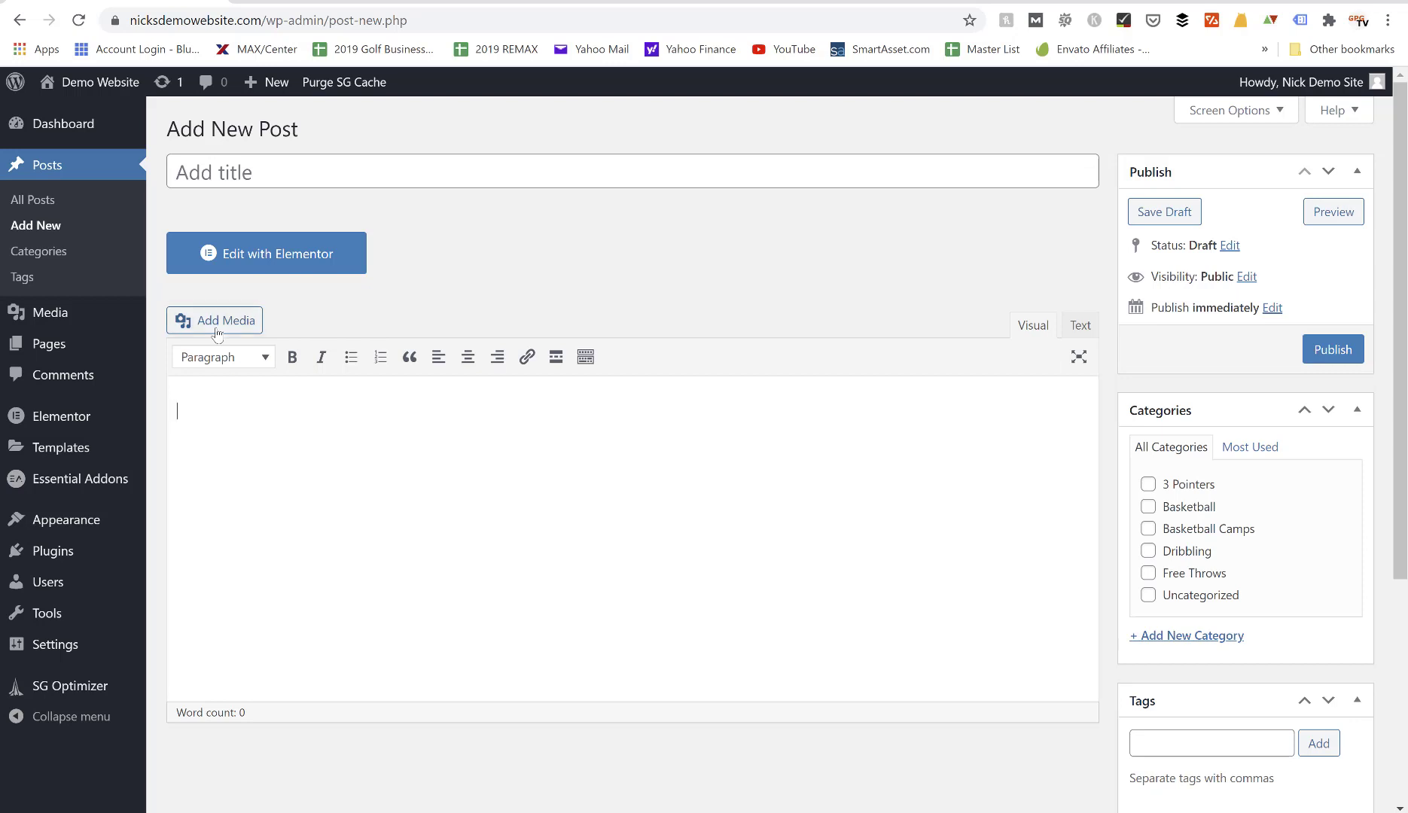
Bring up the Add Media window and land on the existing Media Library listing.
{"action": "left_click", "coordinate": [215, 321]}
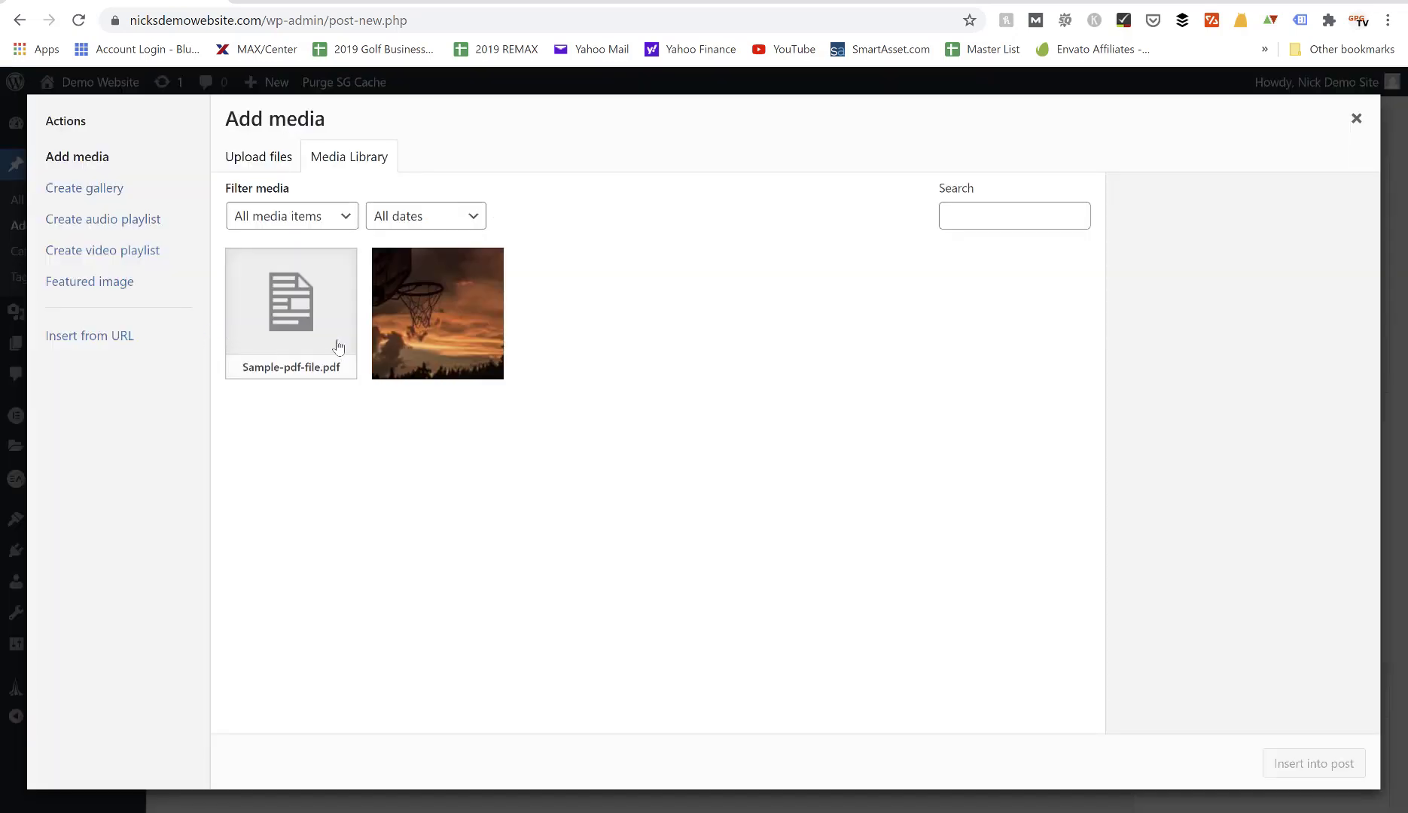
{"action": "mouse_move", "coordinate": [259, 157]}
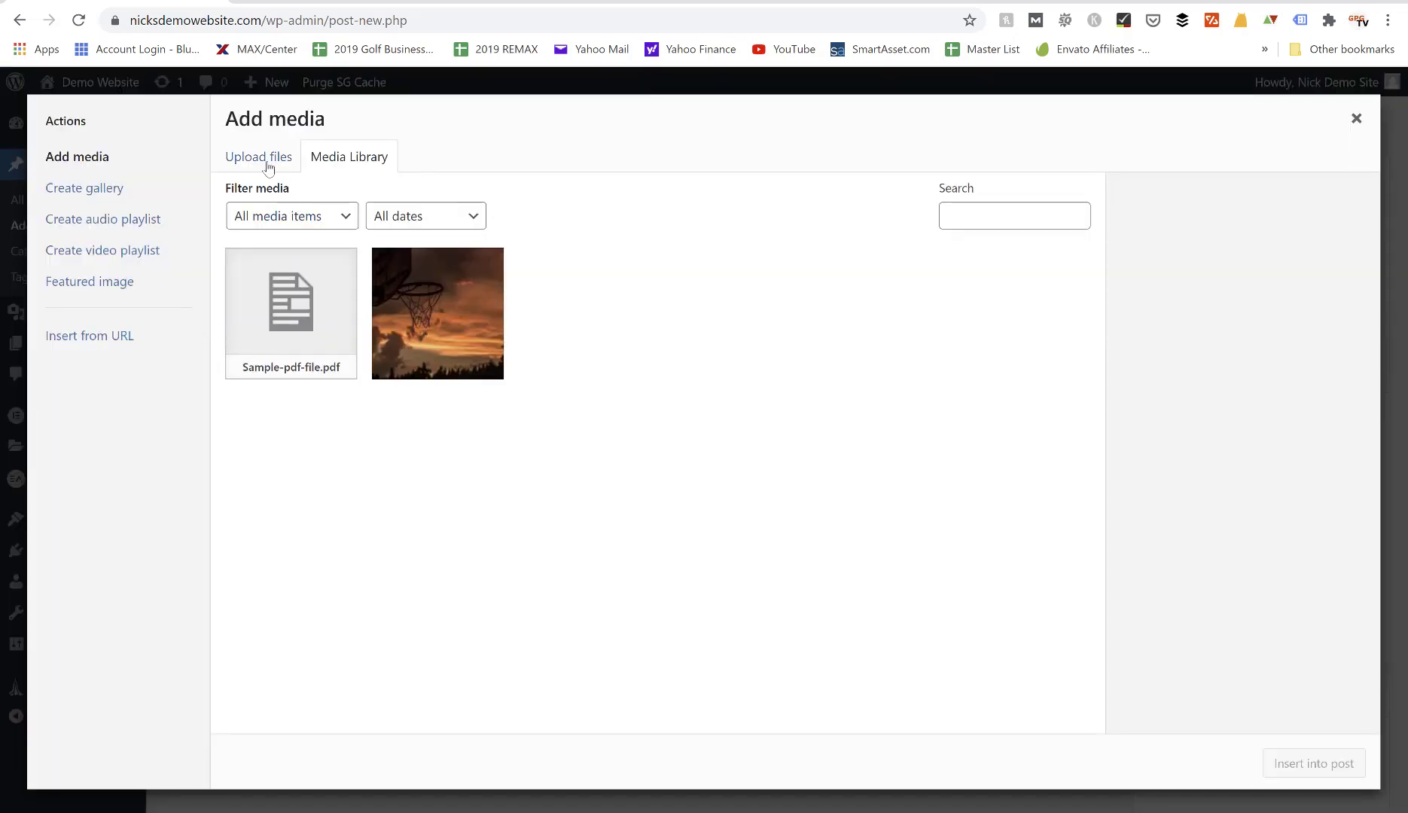
{"action": "left_click", "coordinate": [260, 157]}
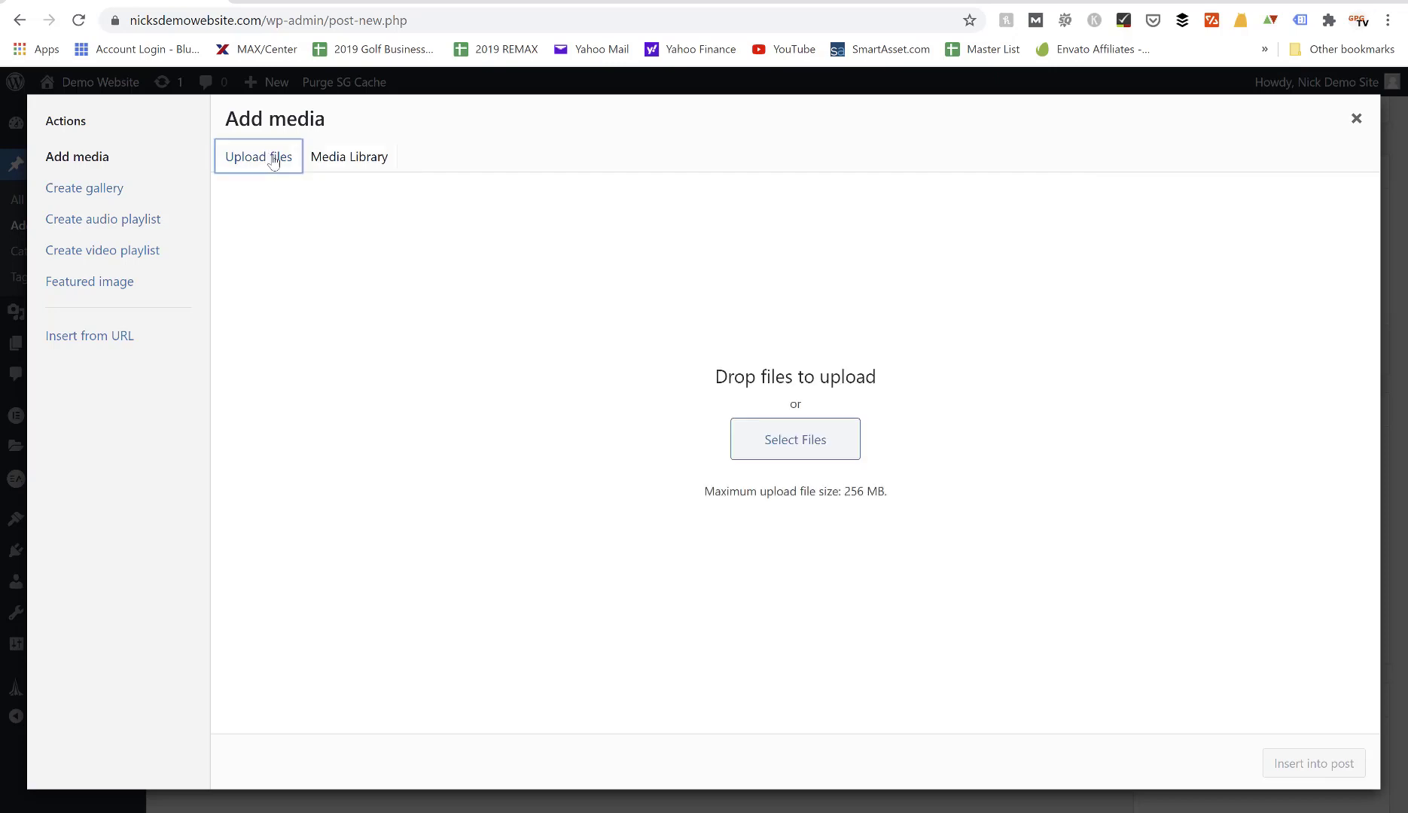
{"action": "left_click", "coordinate": [350, 157]}
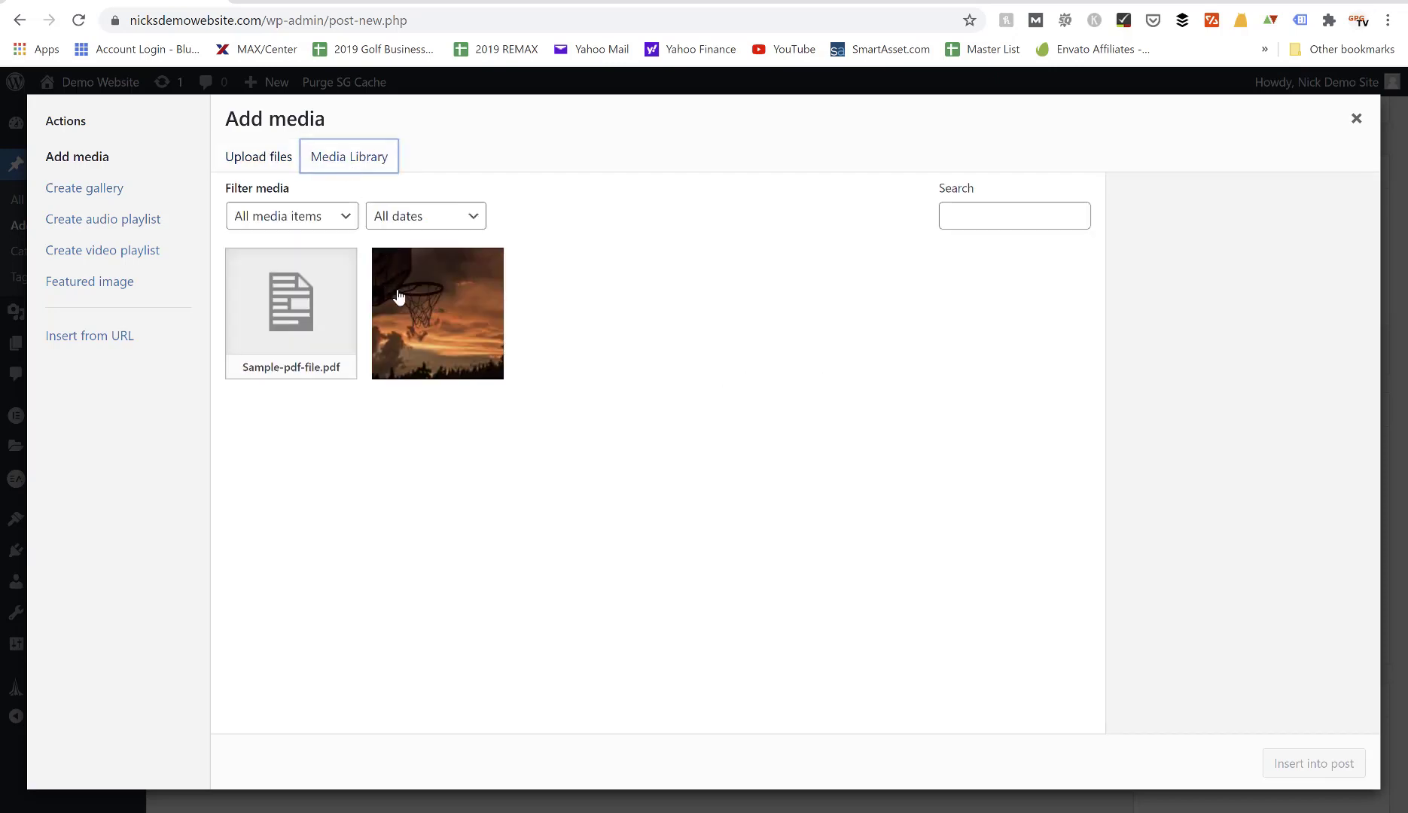
{"action": "mouse_move", "coordinate": [431, 321]}
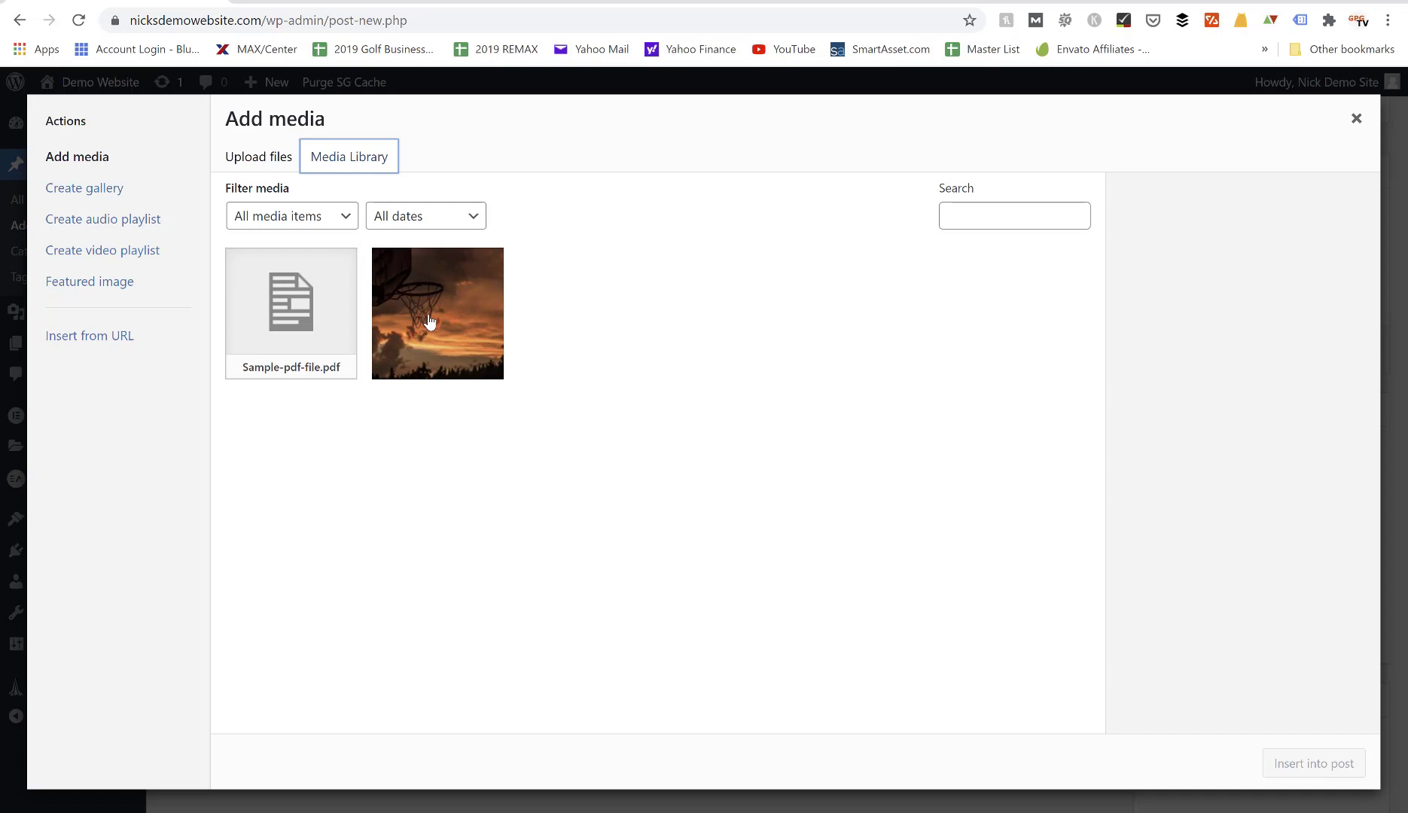
Select the basketball sunset image and review its available insert sizes.
{"action": "left_click", "coordinate": [437, 314]}
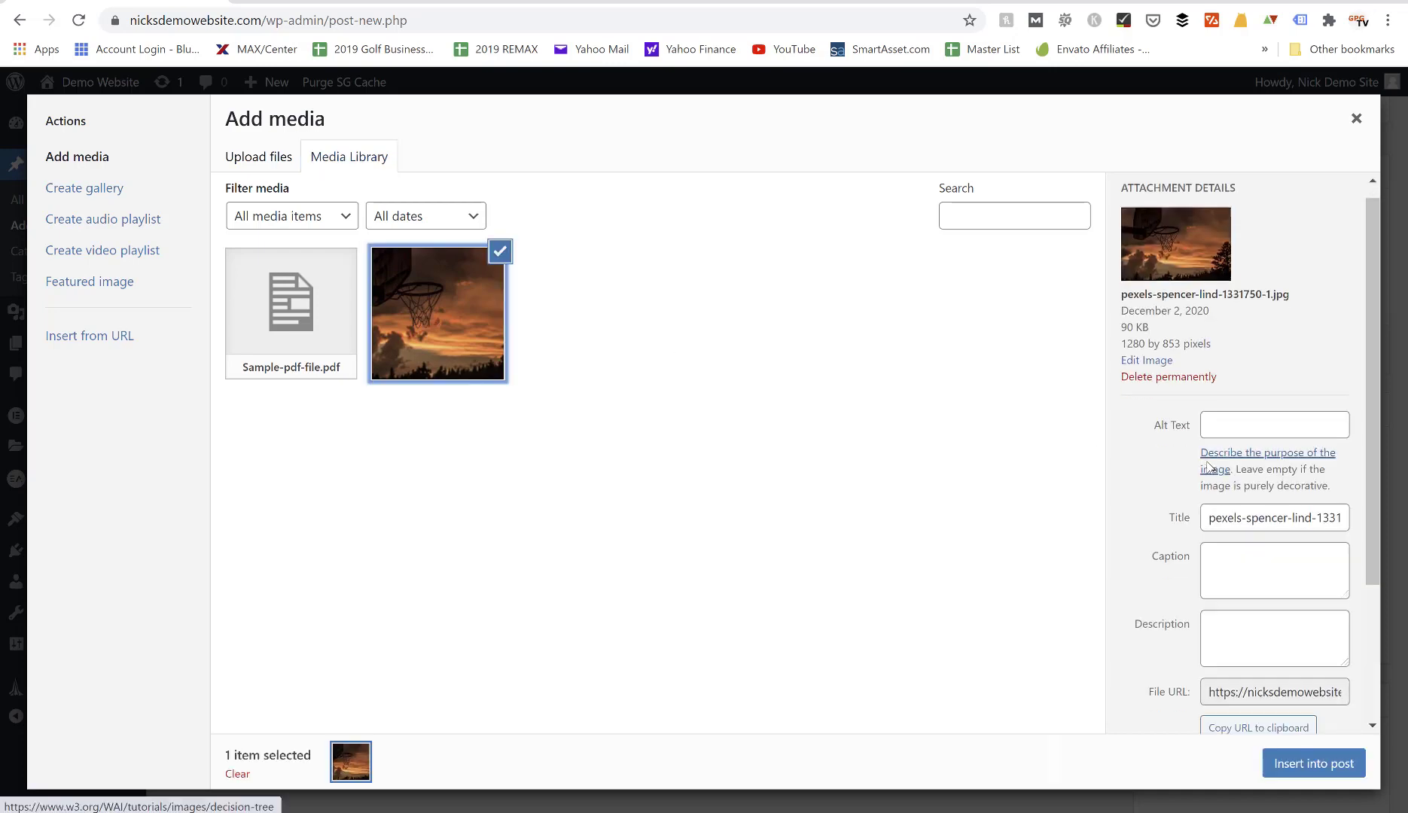
{"action": "scroll", "scroll_direction": "down", "scroll_amount": 3}
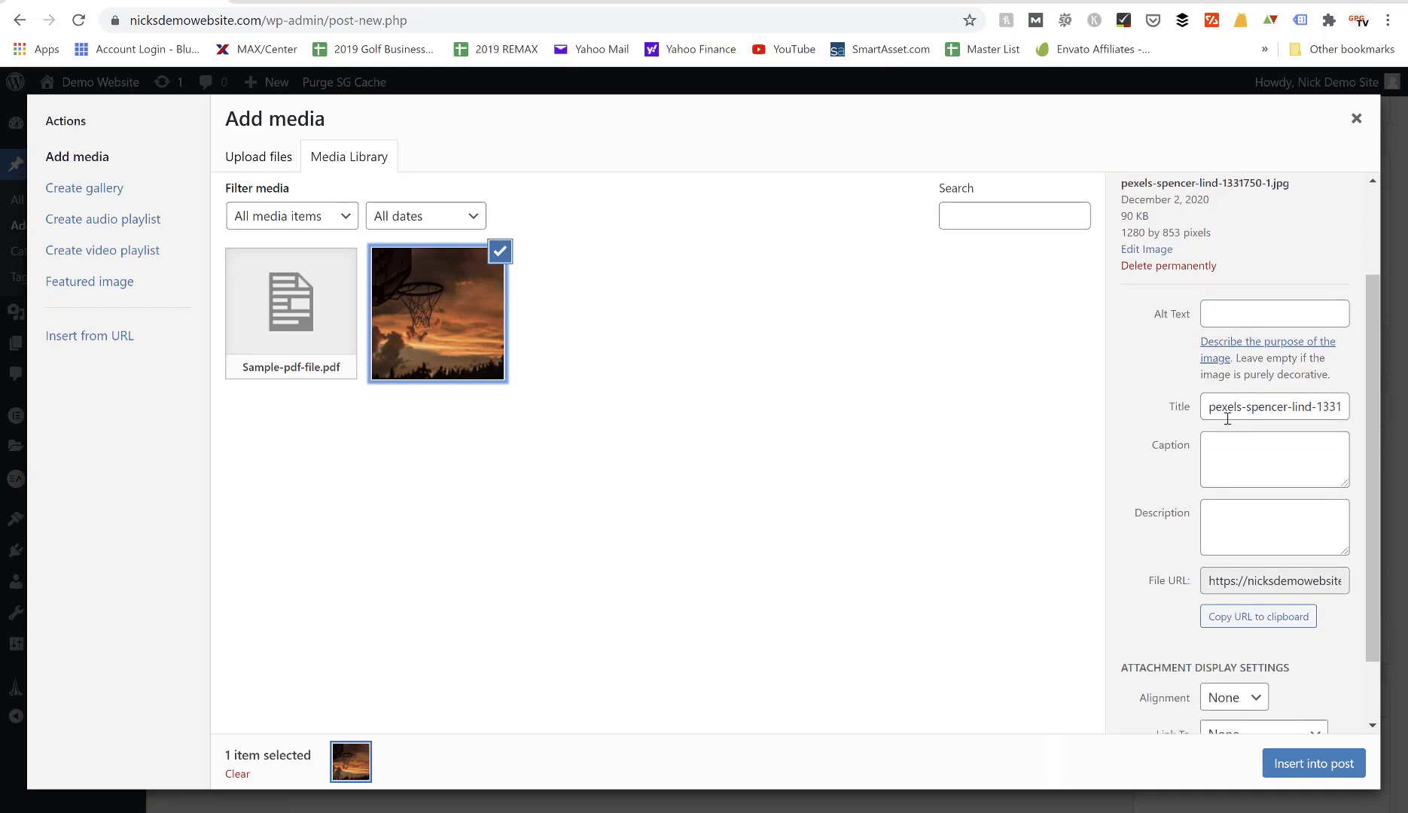
{"action": "scroll", "scroll_direction": "down", "scroll_amount": 3}
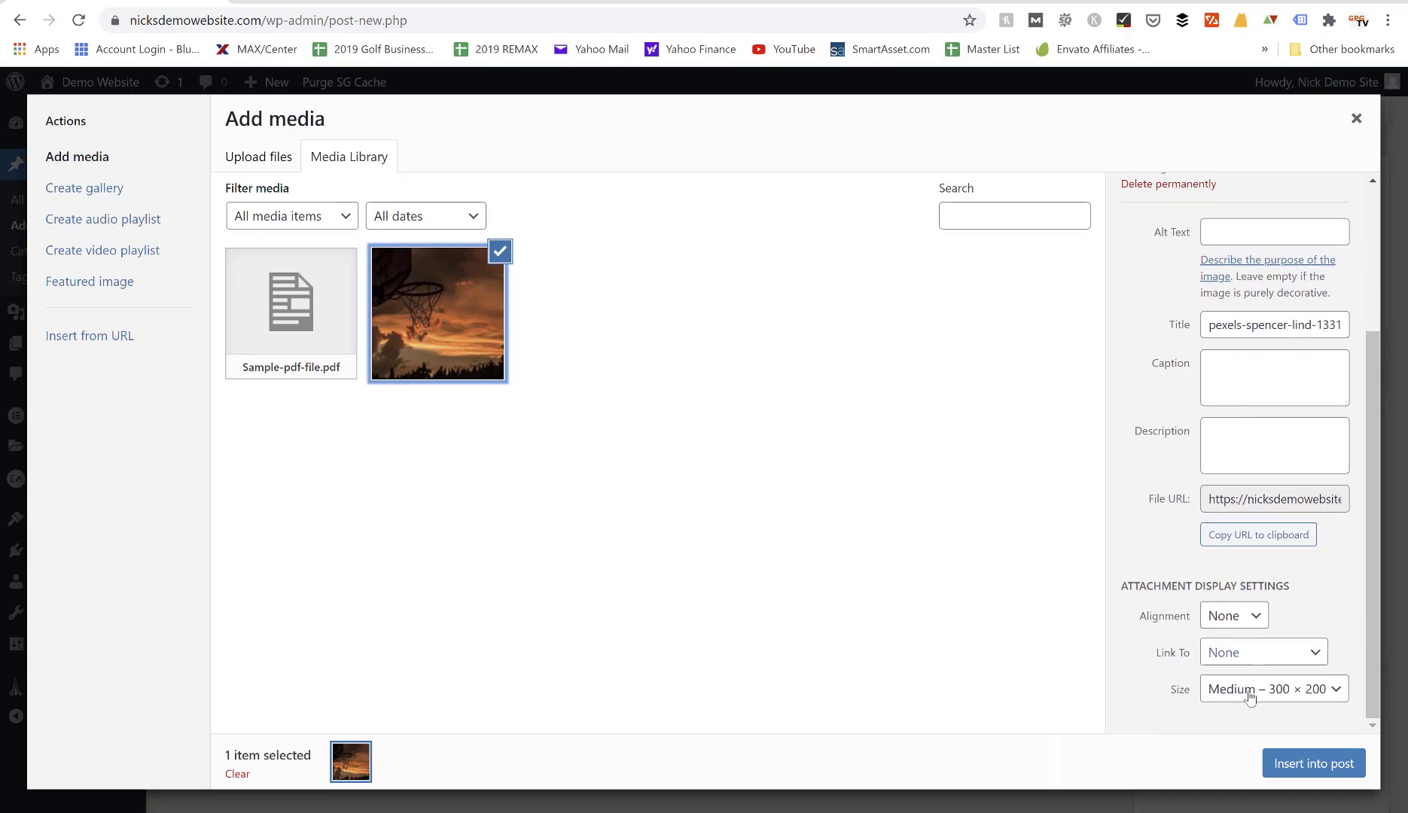
{"action": "left_click", "coordinate": [1271, 688]}
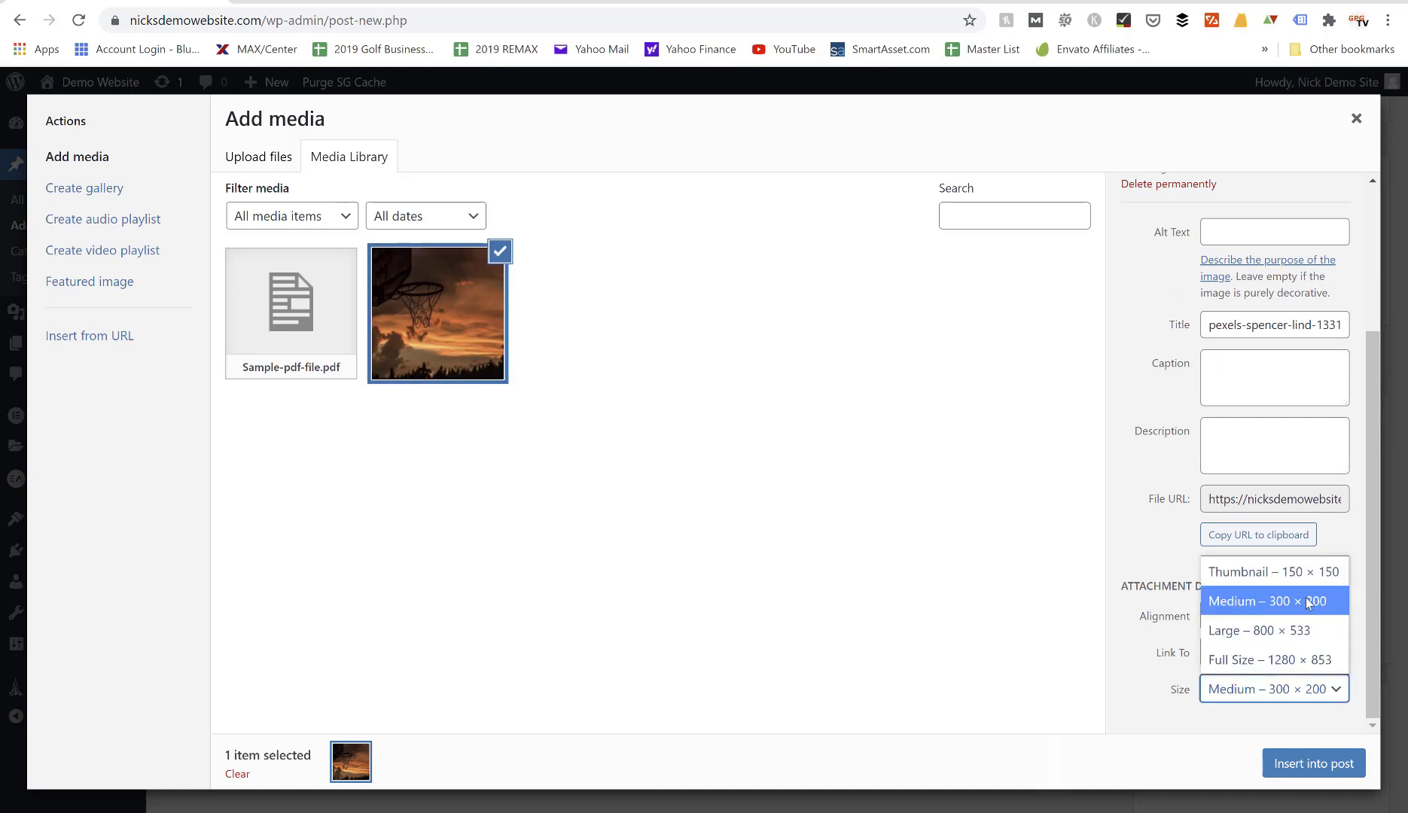
{"action": "mouse_move", "coordinate": [1275, 630]}
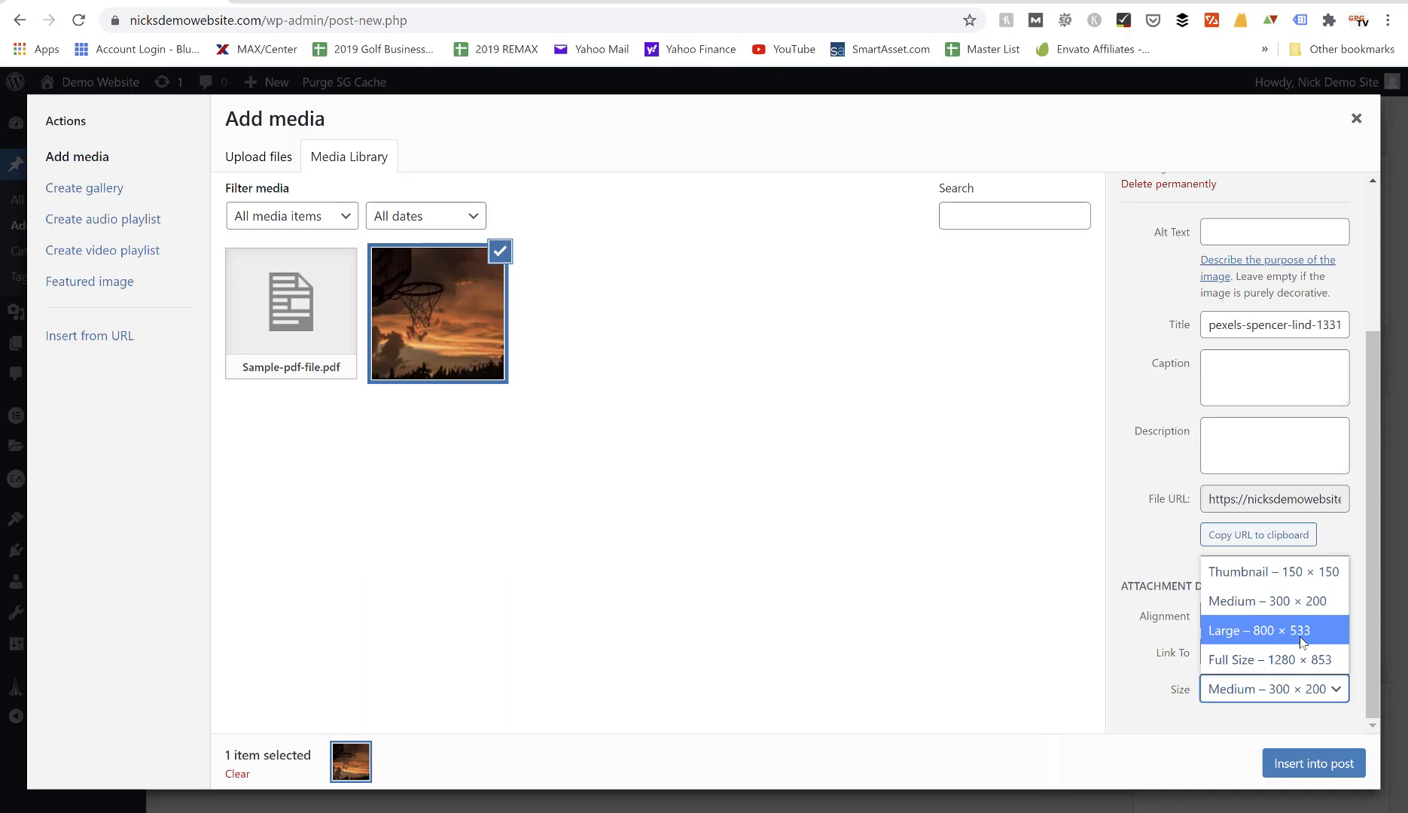
{"action": "mouse_move", "coordinate": [1271, 660]}
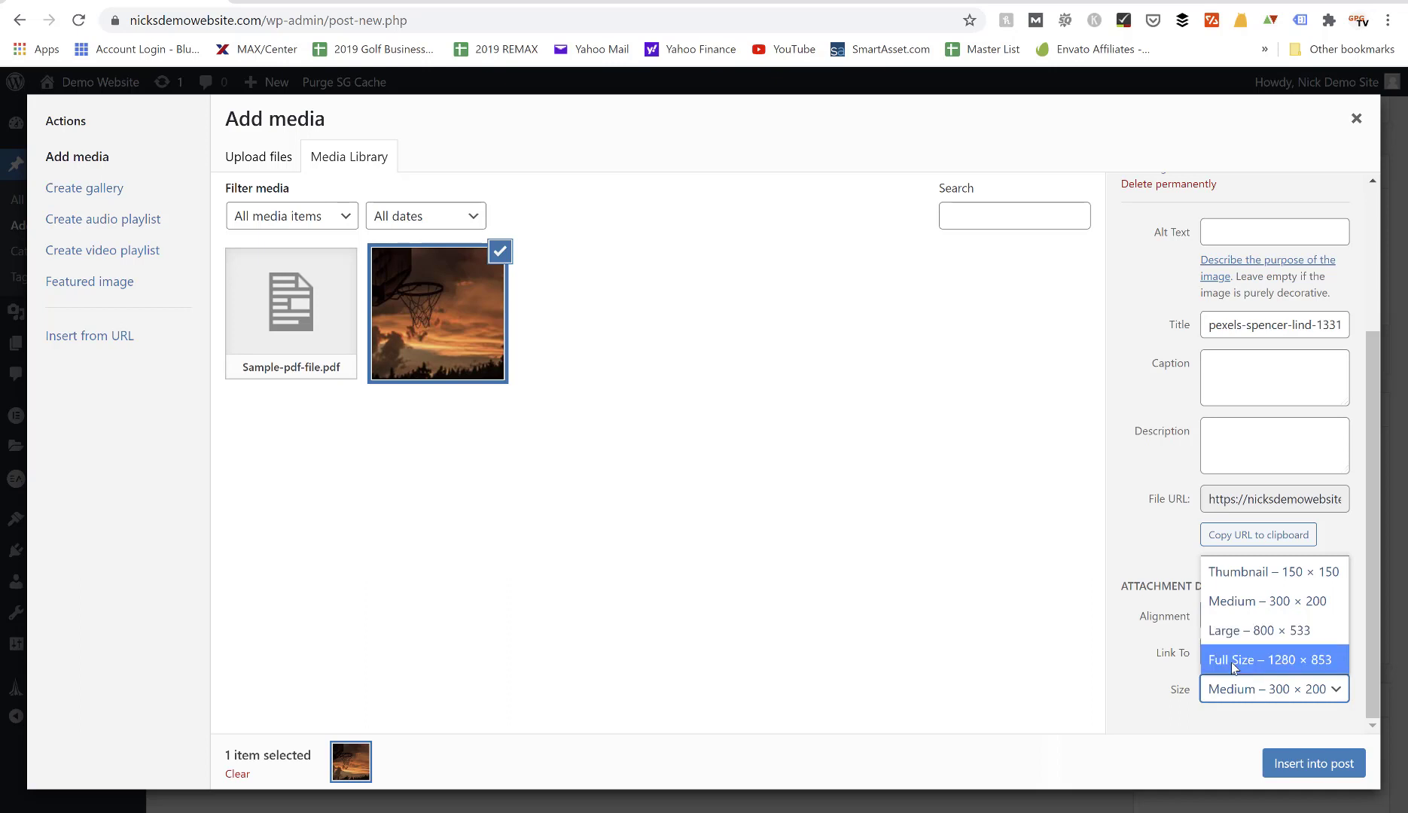
{"action": "mouse_move", "coordinate": [1317, 675]}
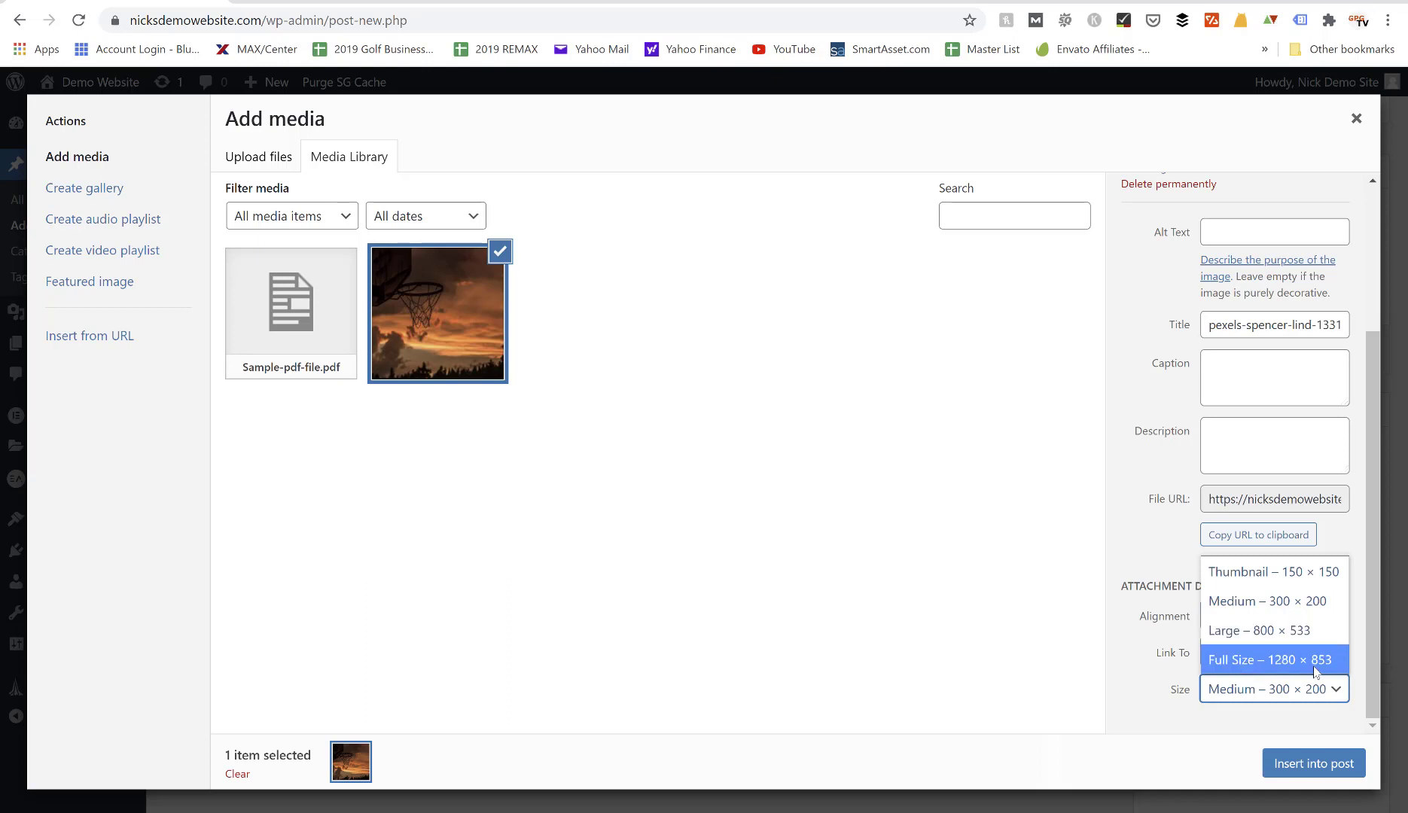
{"action": "mouse_move", "coordinate": [1287, 573]}
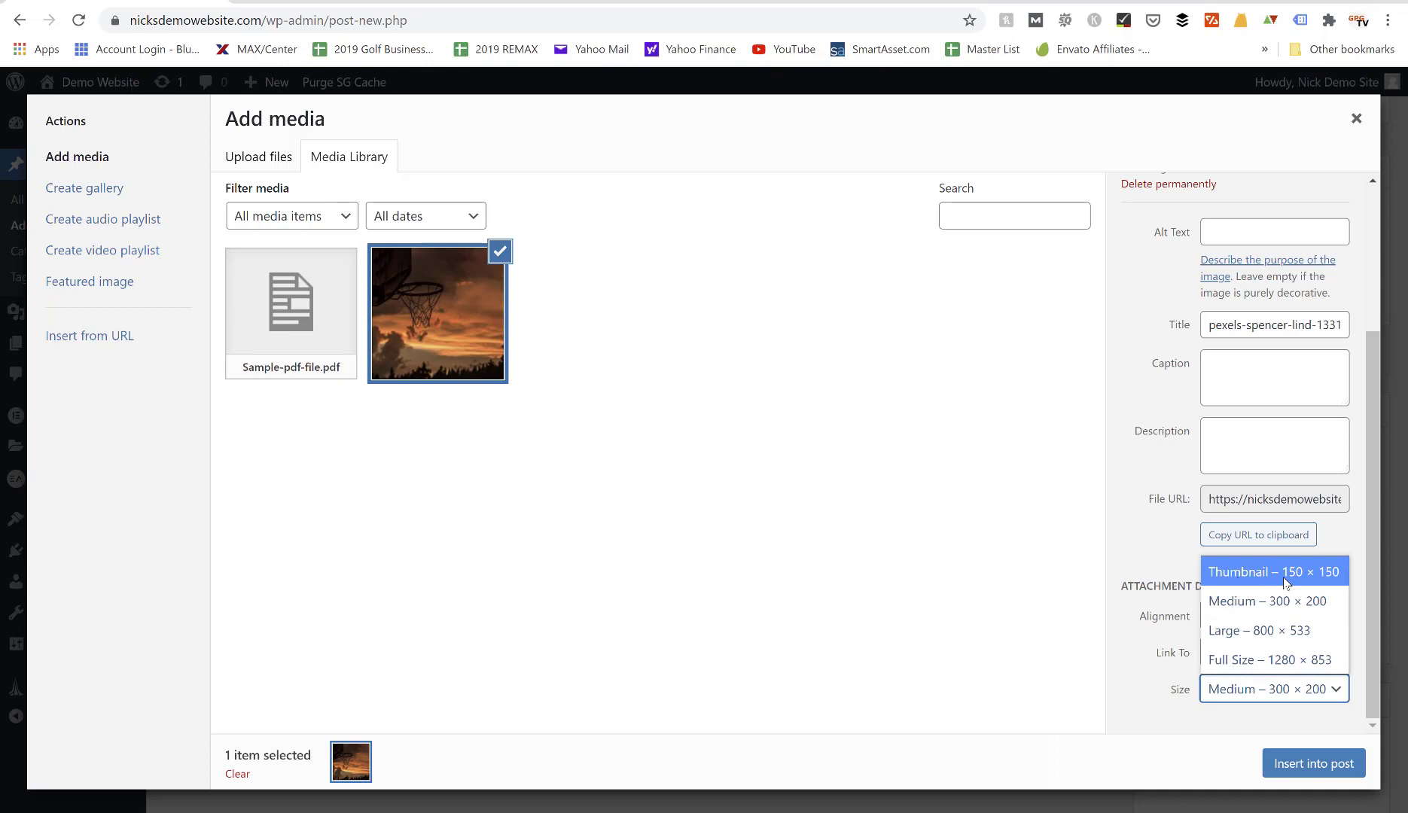
{"action": "mouse_move", "coordinate": [1273, 629]}
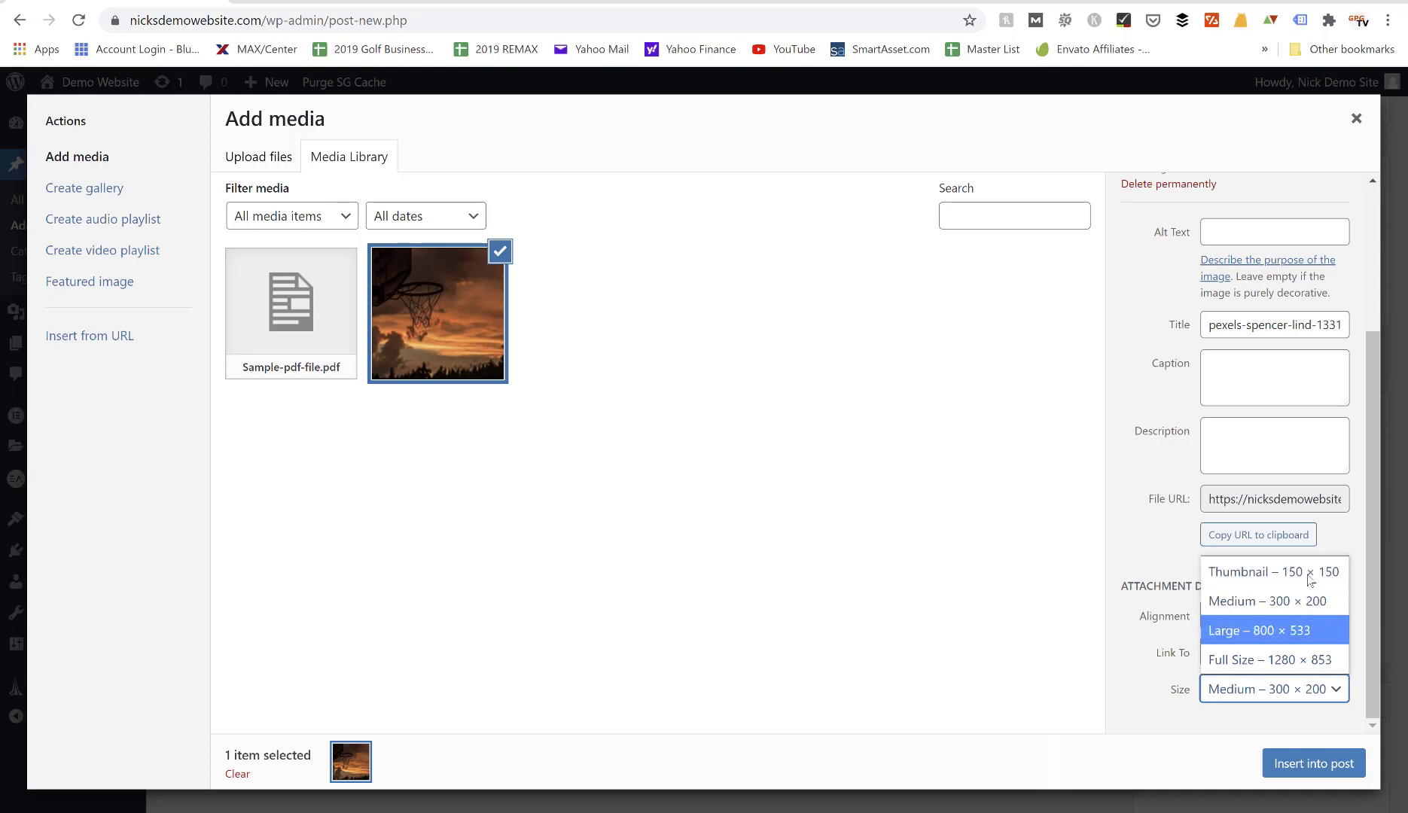
{"action": "mouse_move", "coordinate": [1273, 601]}
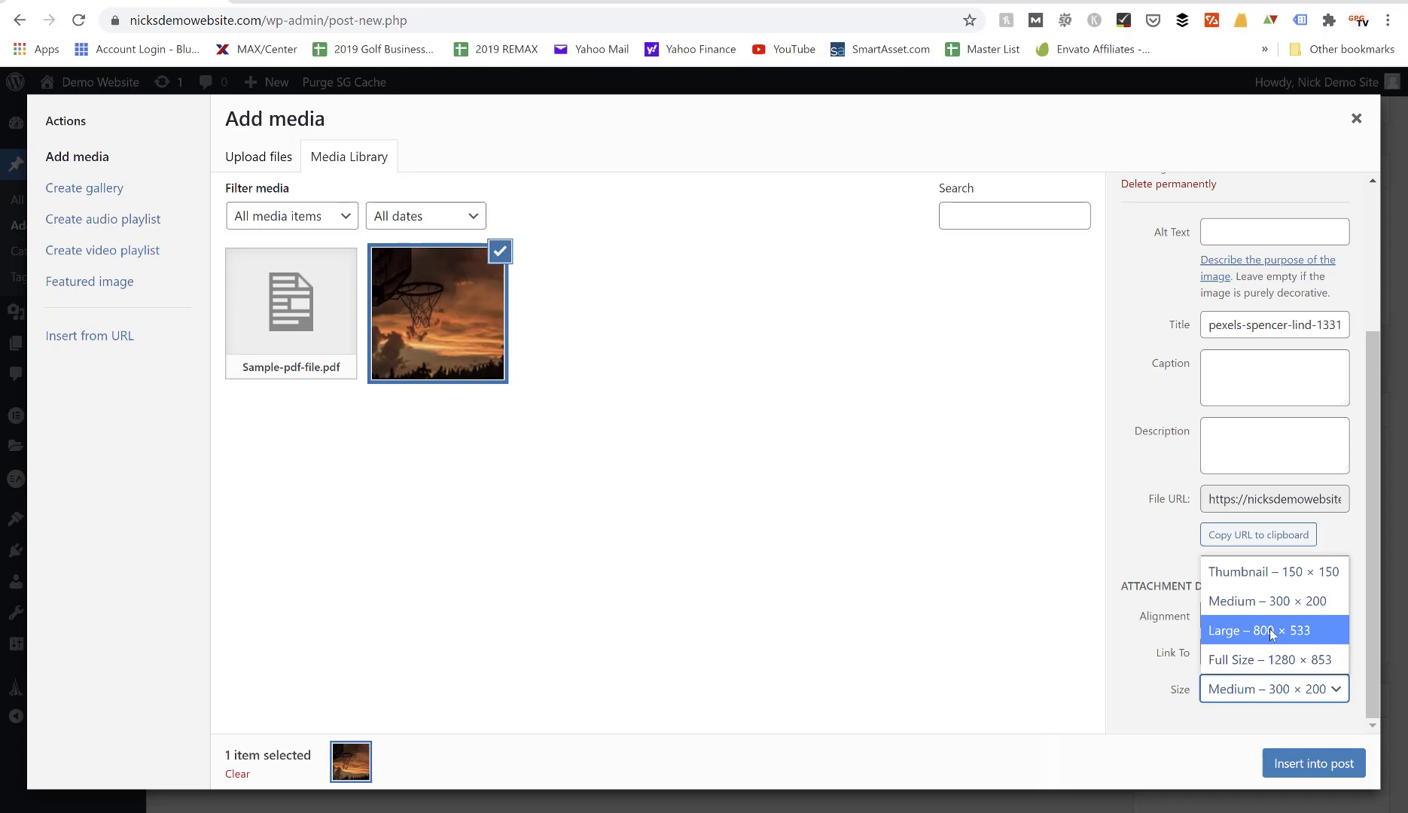
{"action": "mouse_move", "coordinate": [1280, 629]}
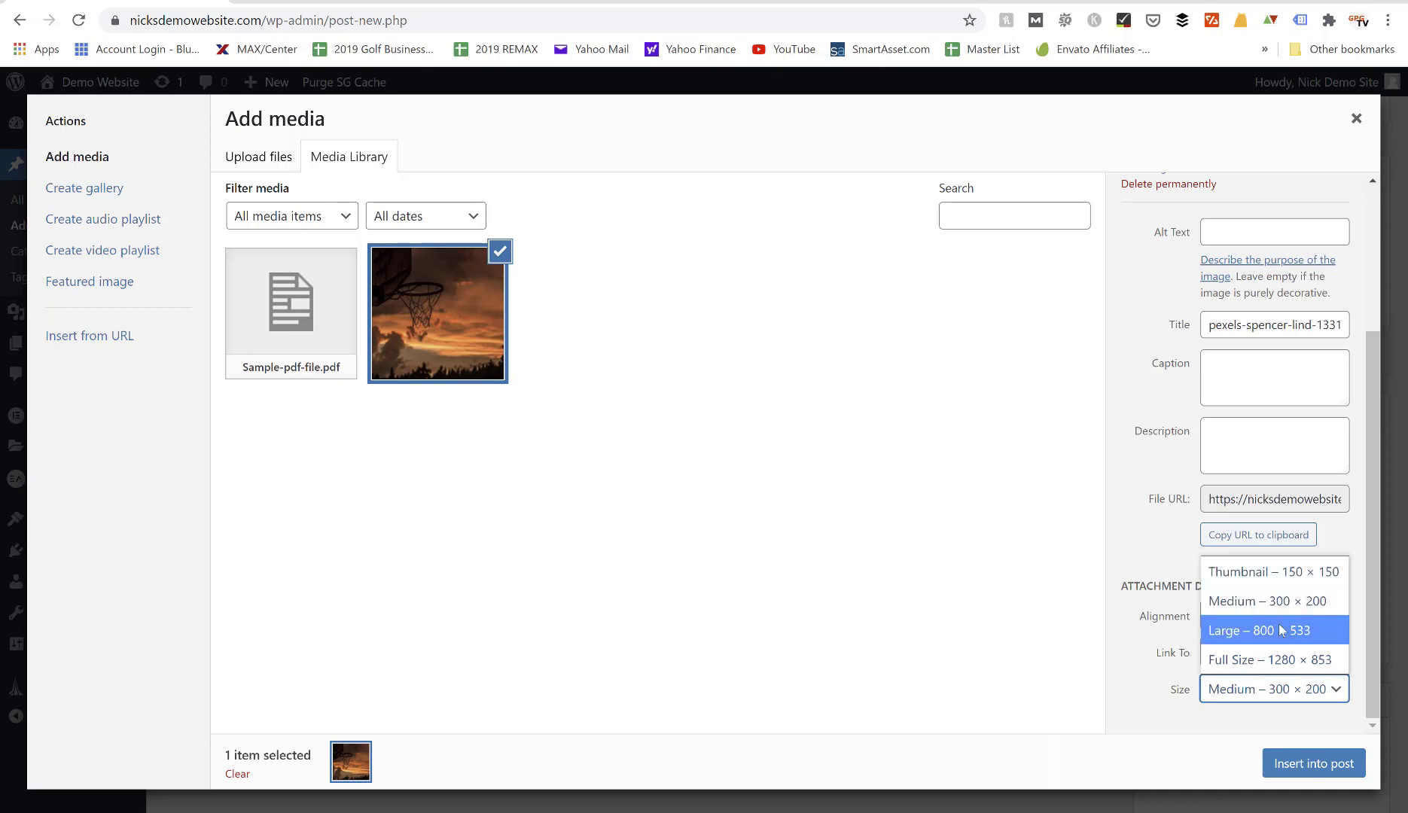
{"action": "mouse_move", "coordinate": [1276, 629]}
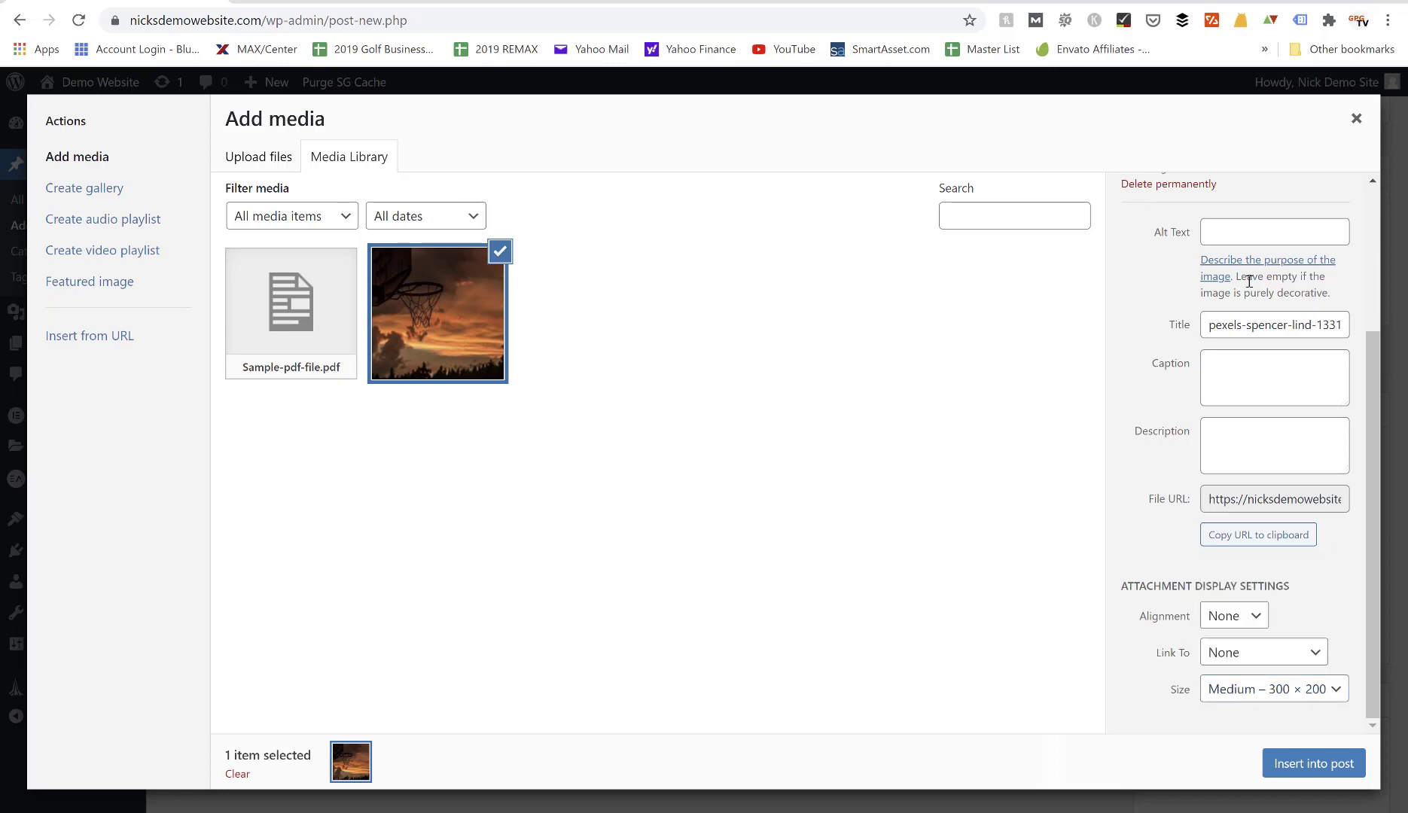
Leave the media dialog and head to Settings > Media.
{"action": "left_click", "coordinate": [1358, 117]}
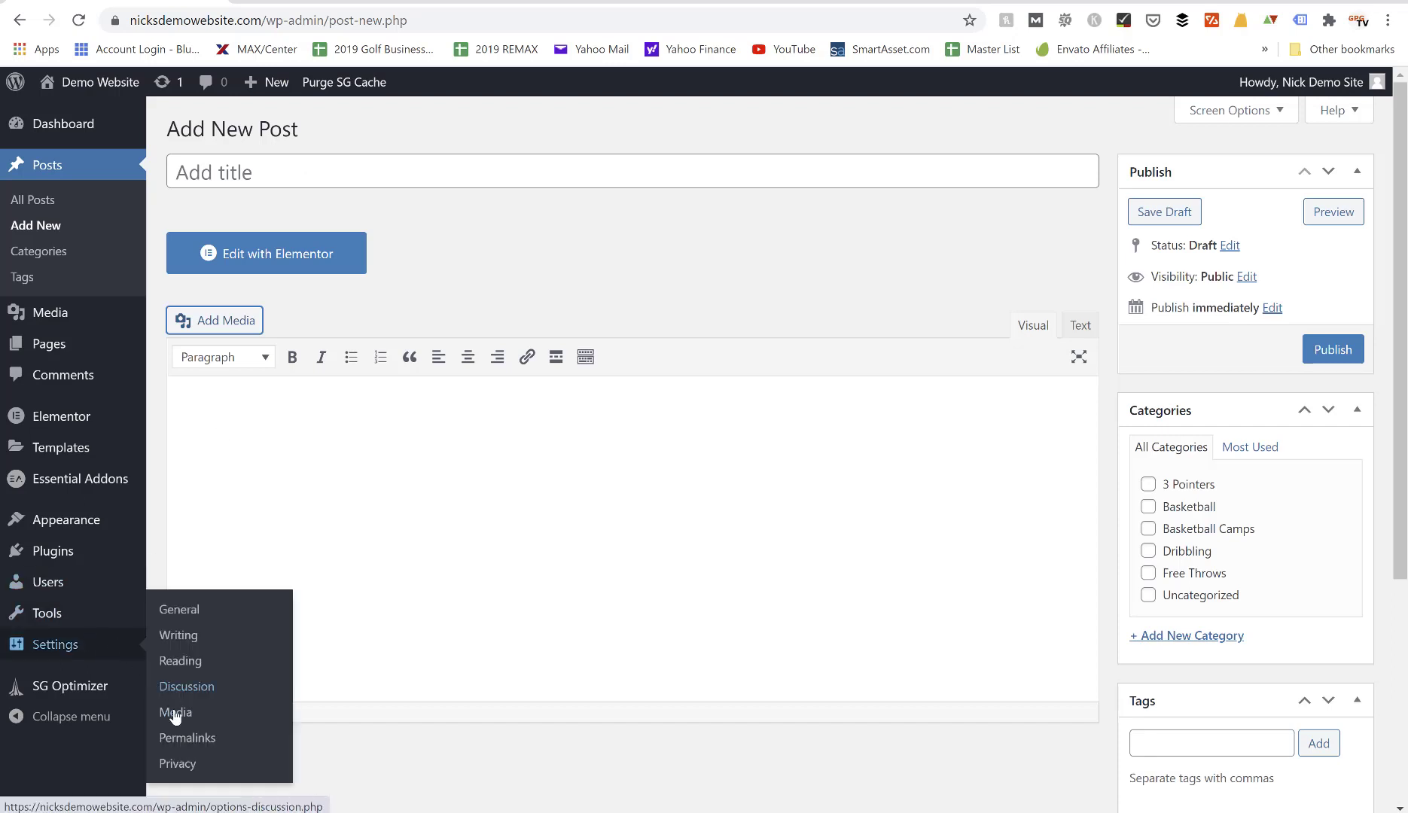
{"action": "left_click", "coordinate": [175, 713]}
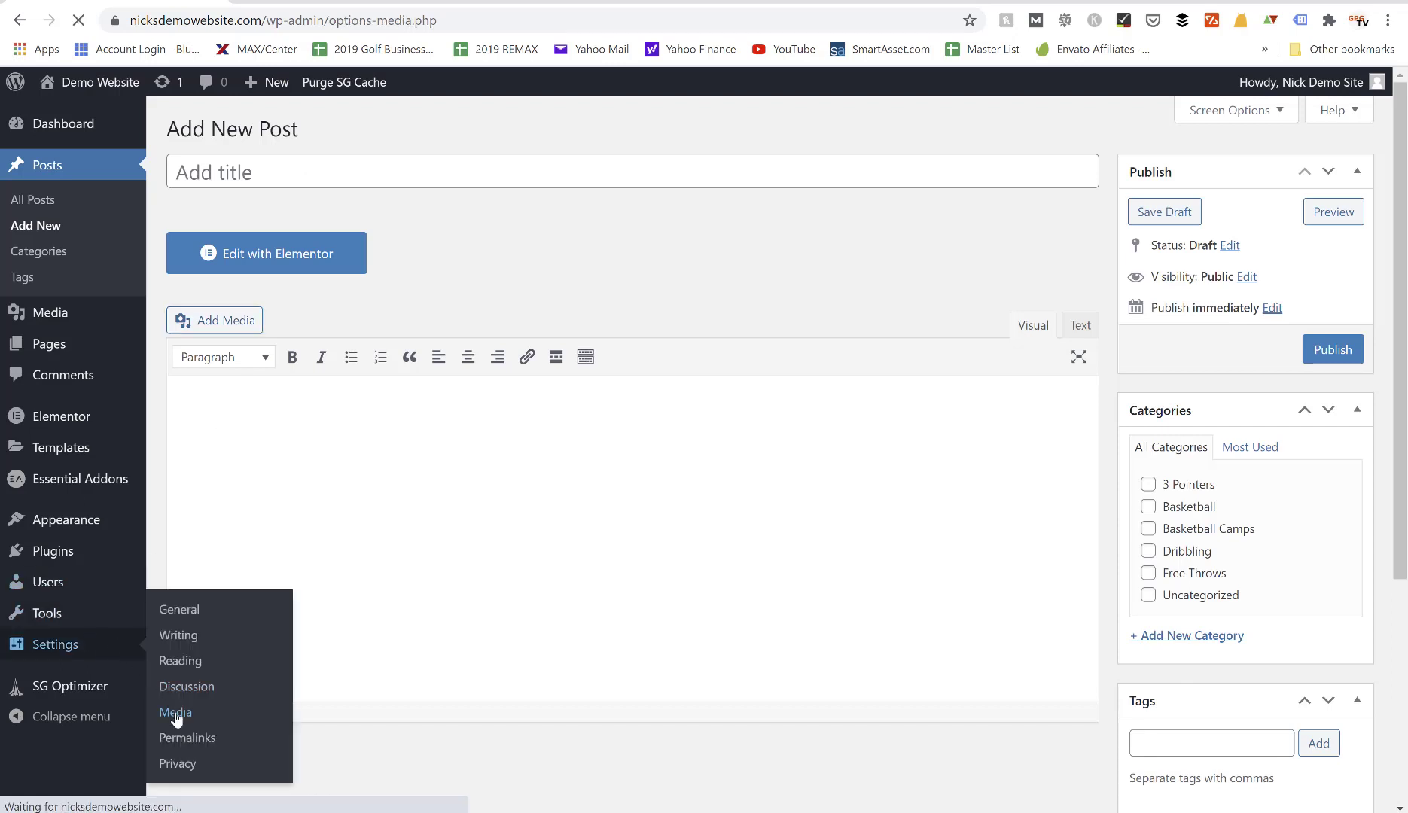
Set Medium size to 500×500 and Large size to 1200×1200.
{"action": "left_click", "coordinate": [175, 712]}
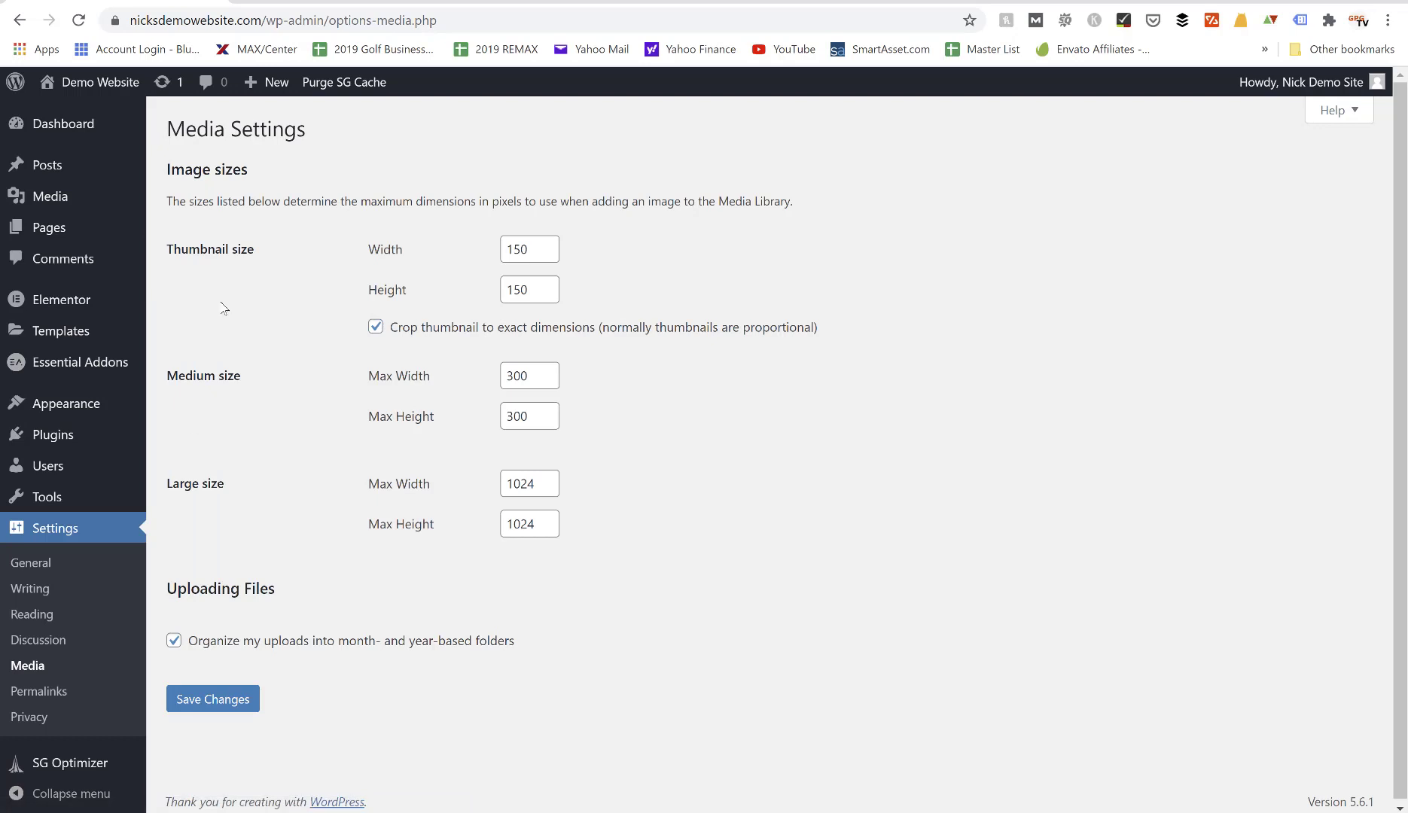
{"action": "mouse_move", "coordinate": [238, 268]}
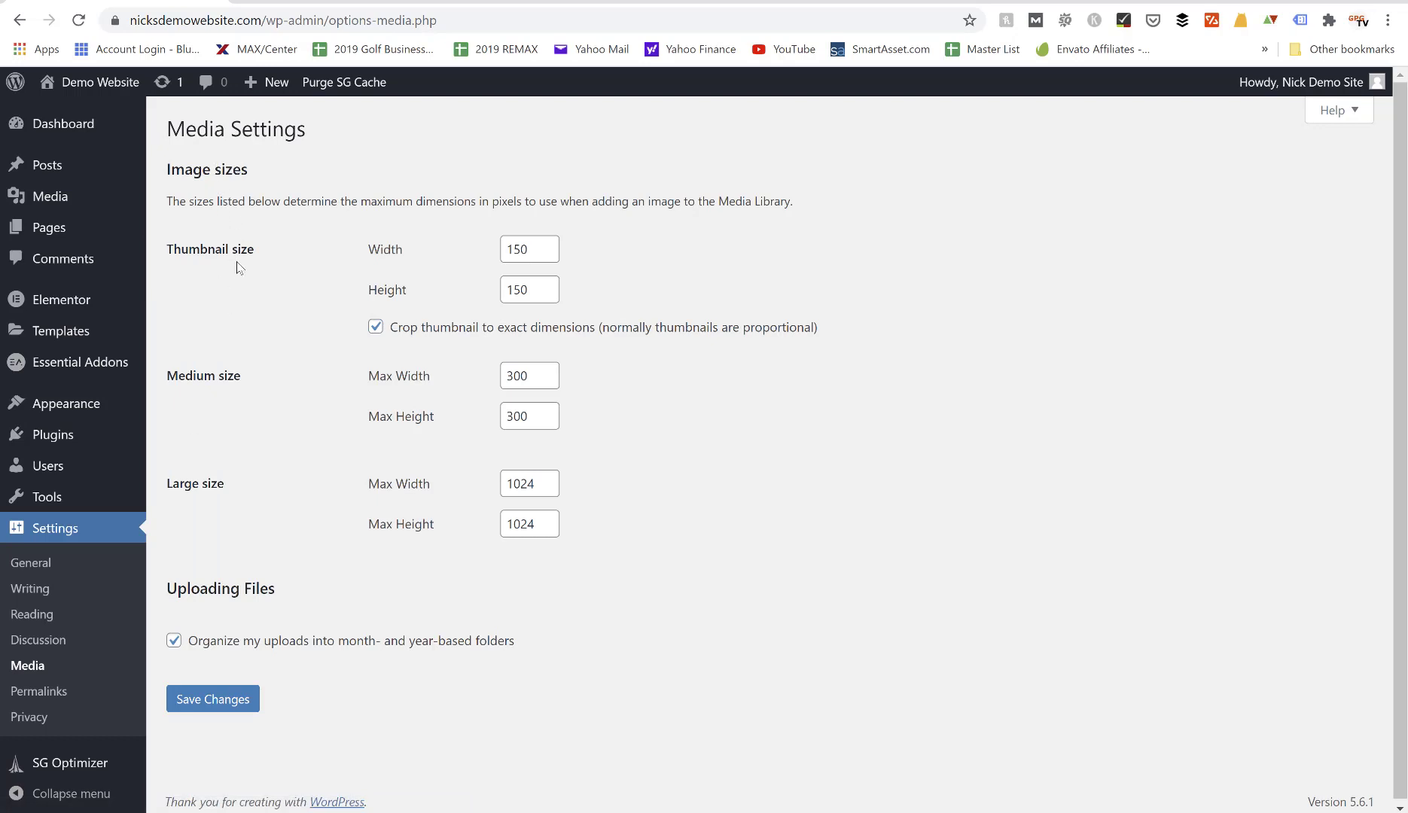
{"action": "mouse_move", "coordinate": [310, 376]}
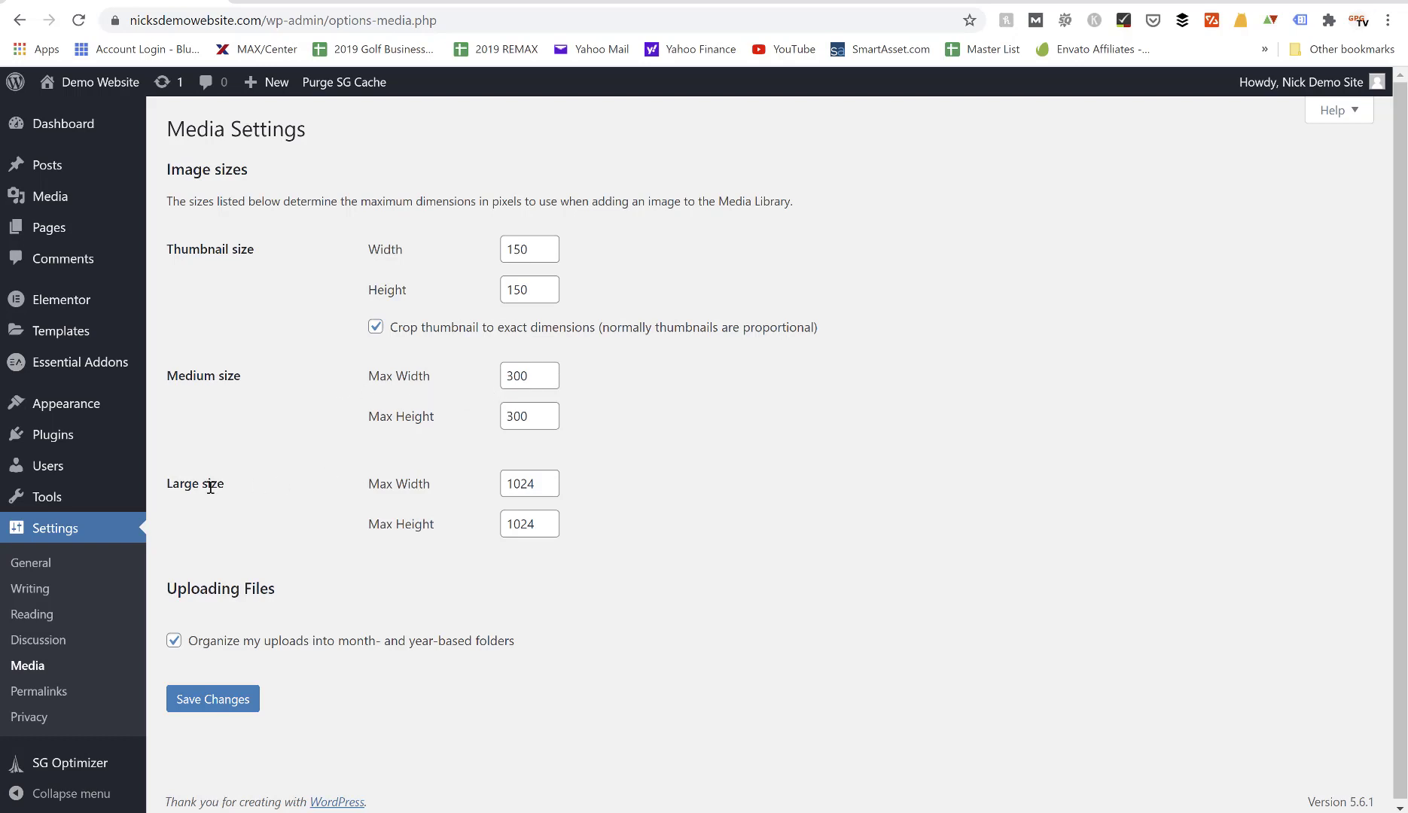
{"action": "mouse_move", "coordinate": [270, 348]}
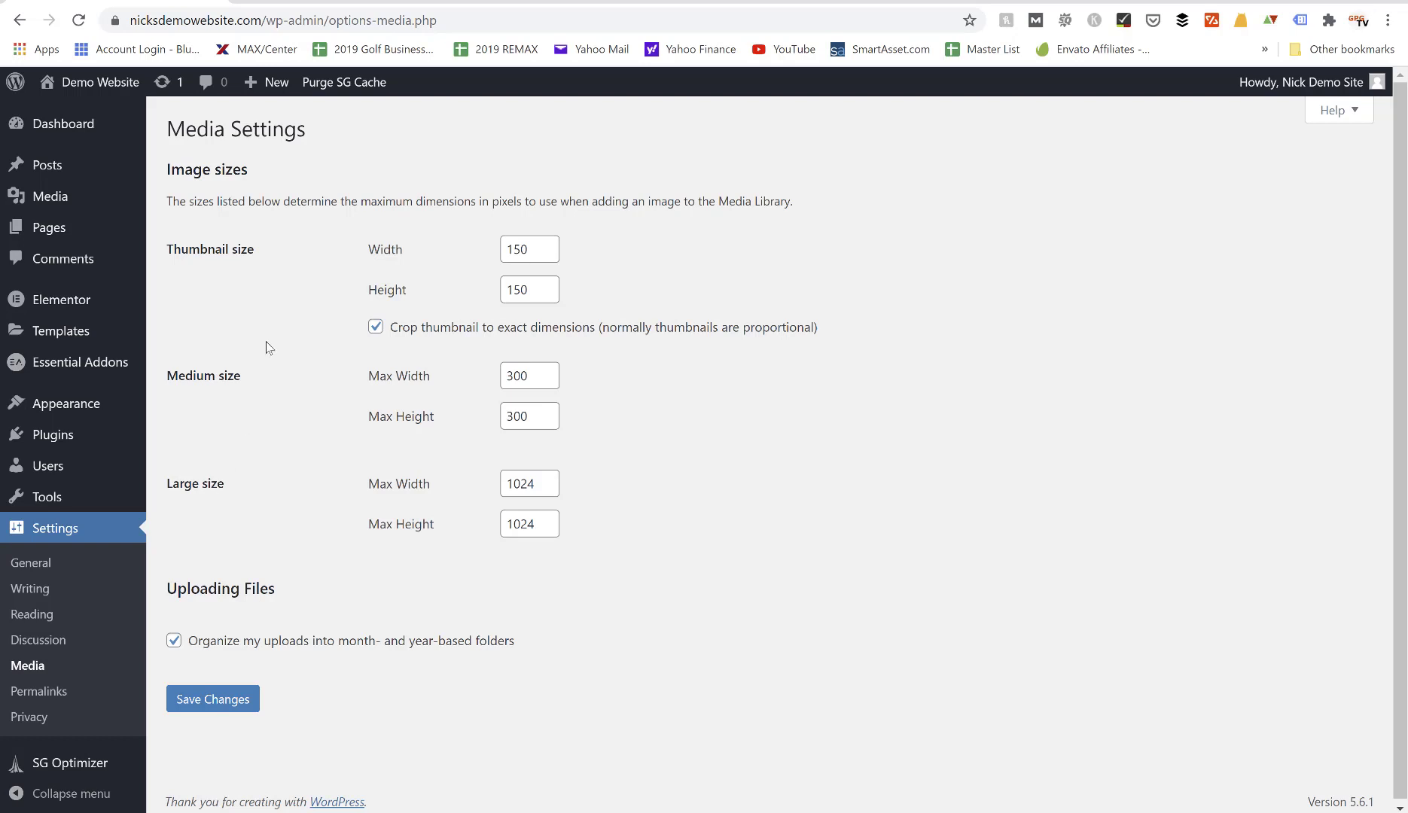
{"action": "mouse_move", "coordinate": [227, 170]}
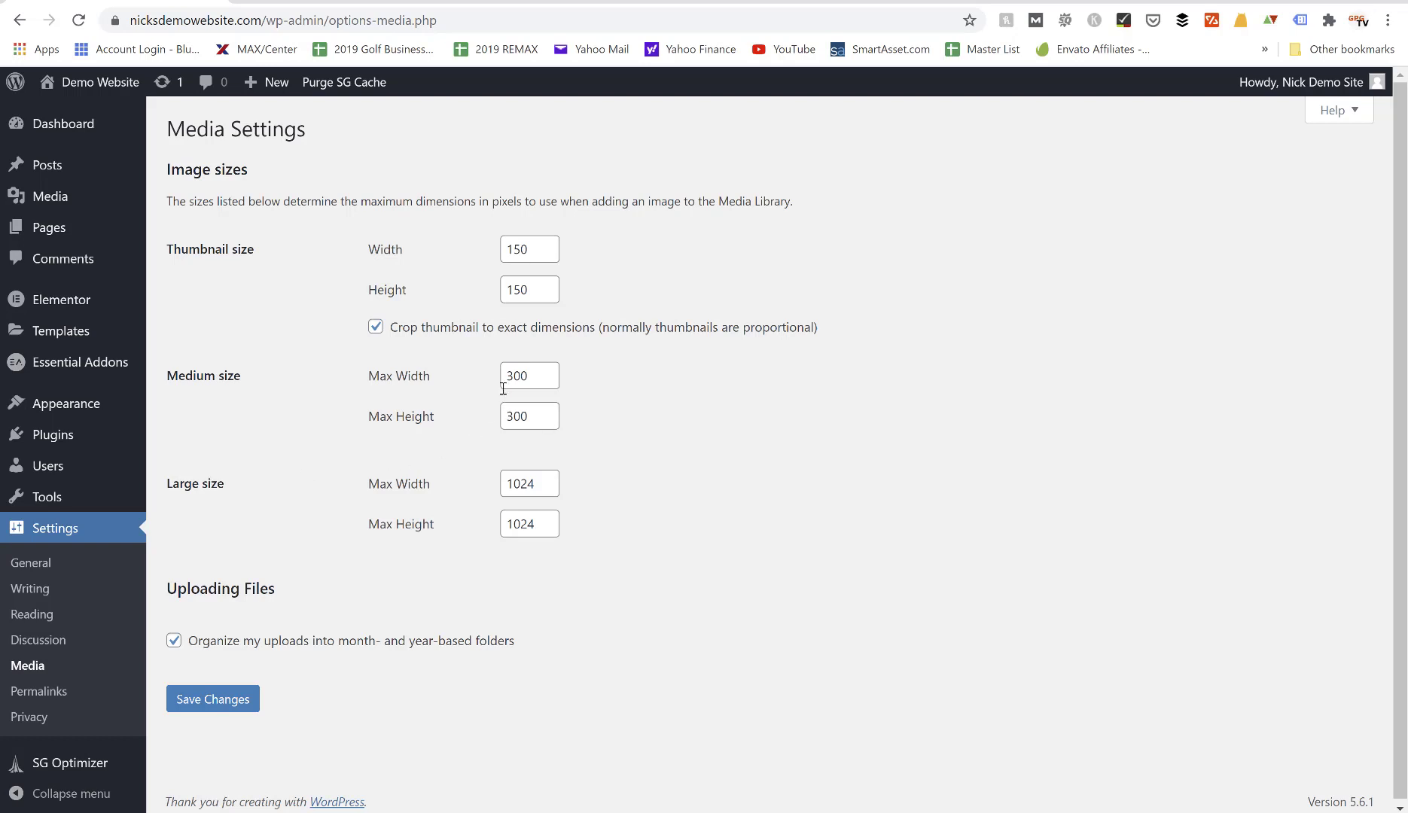
{"action": "mouse_move", "coordinate": [529, 417]}
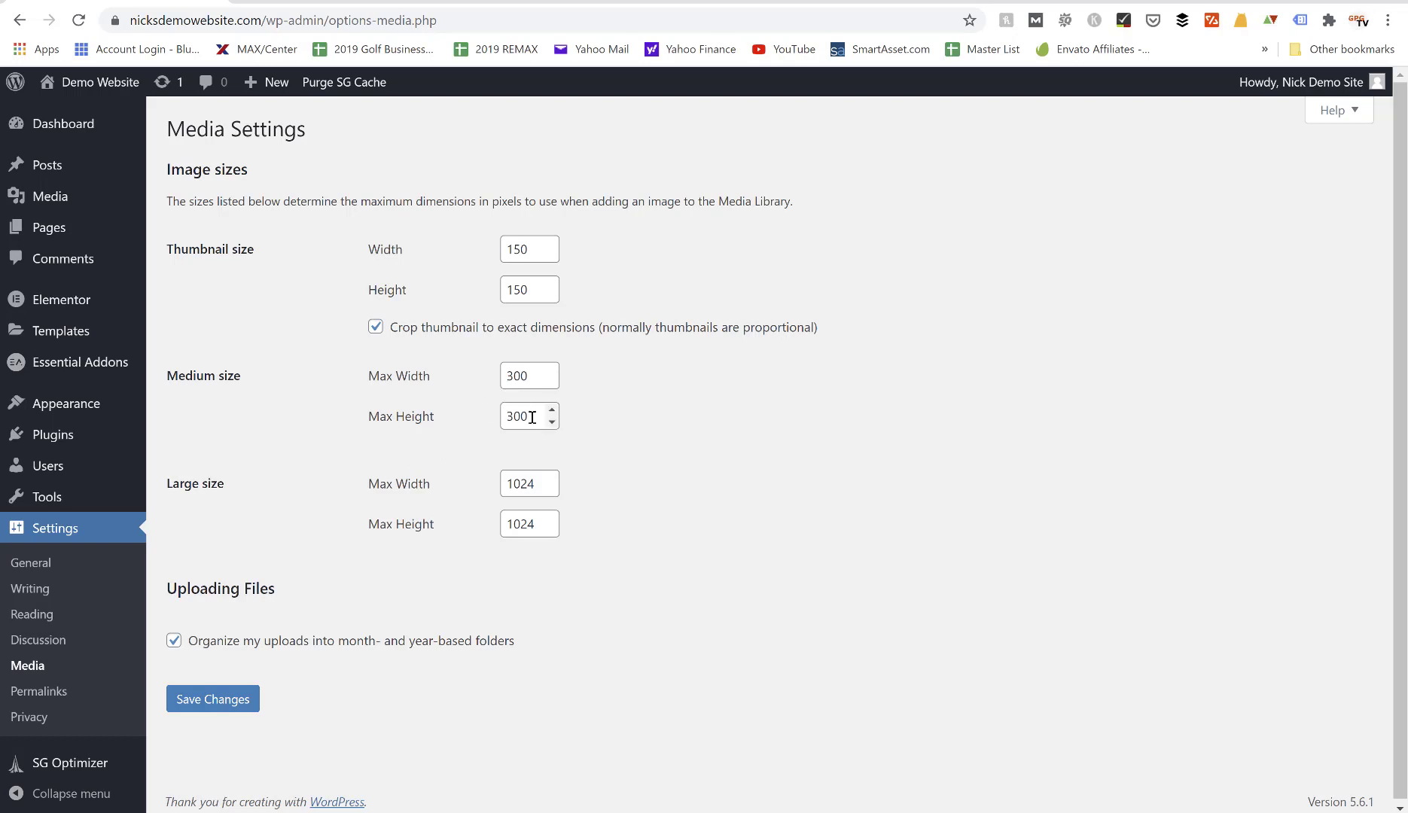
{"action": "mouse_move", "coordinate": [529, 484]}
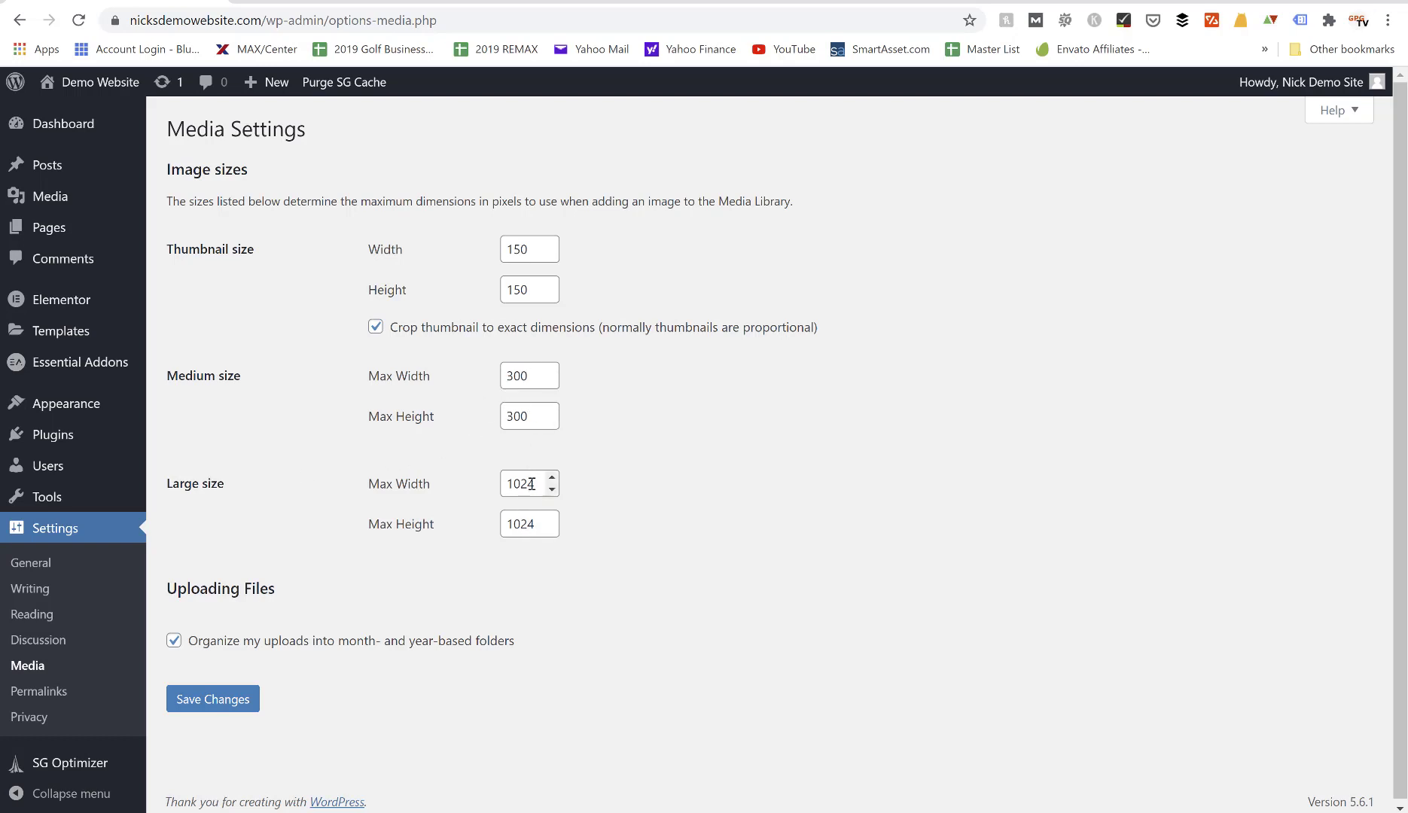
{"action": "left_click", "coordinate": [529, 375]}
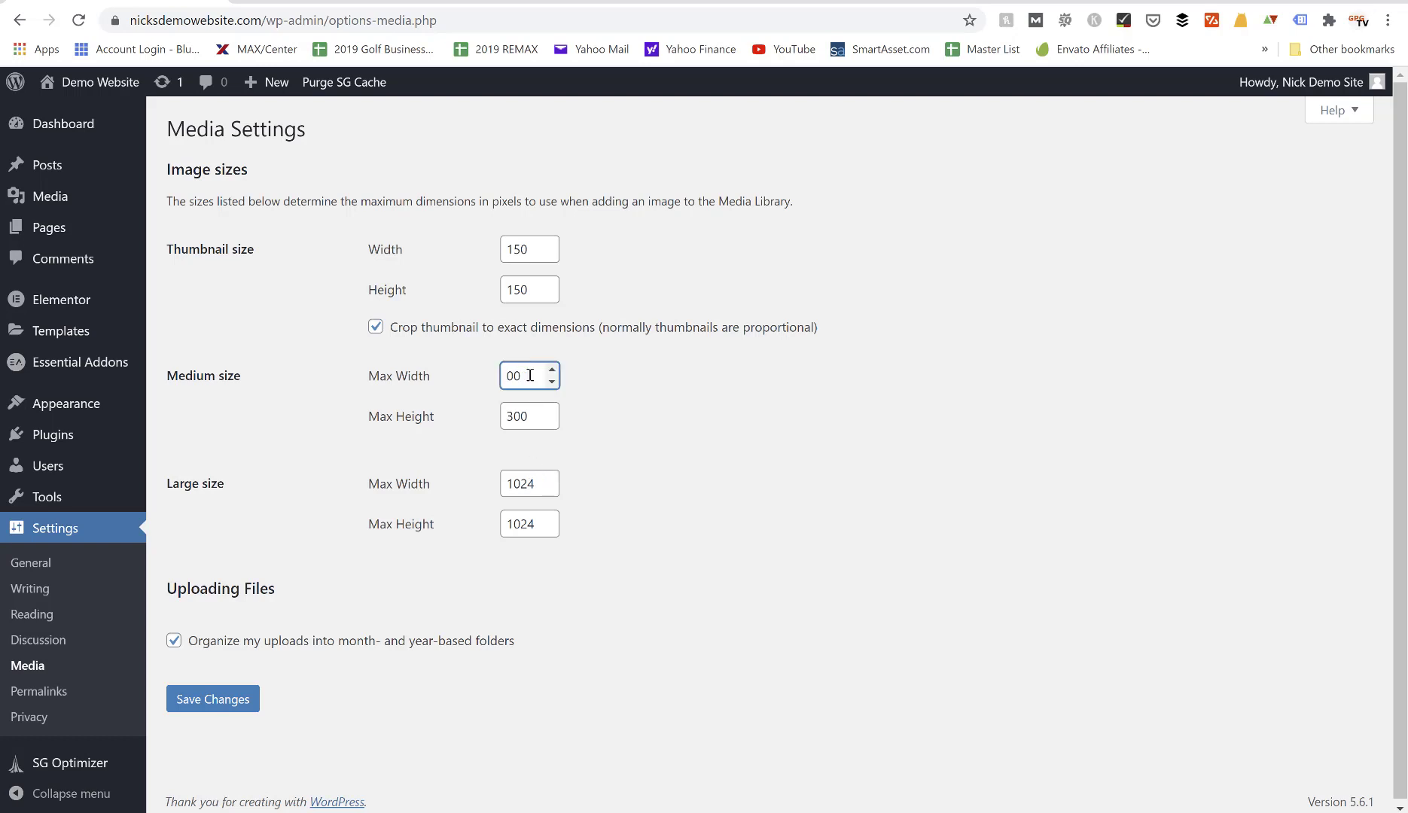
{"action": "type", "text": "500"}
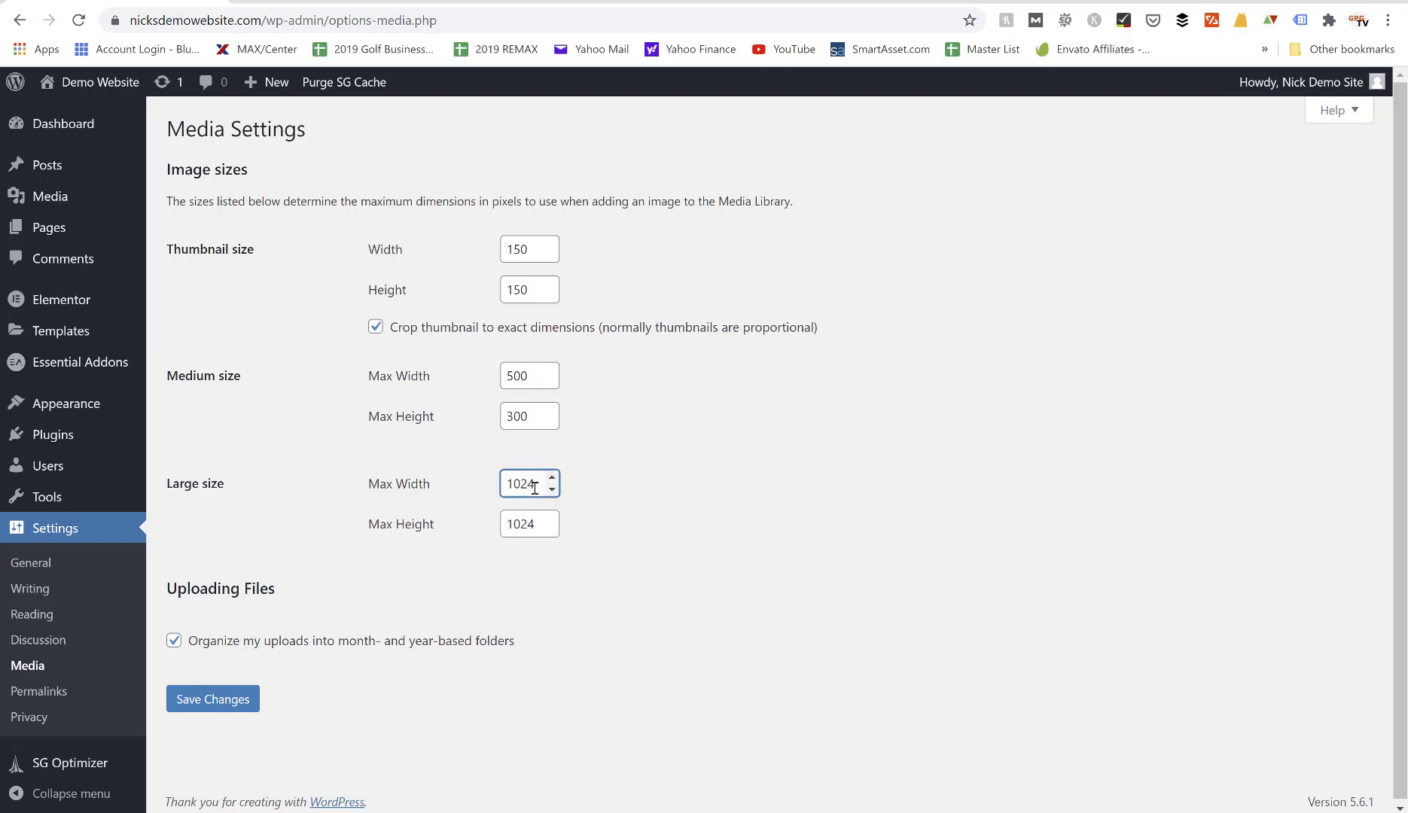
{"action": "type", "text": "1200"}
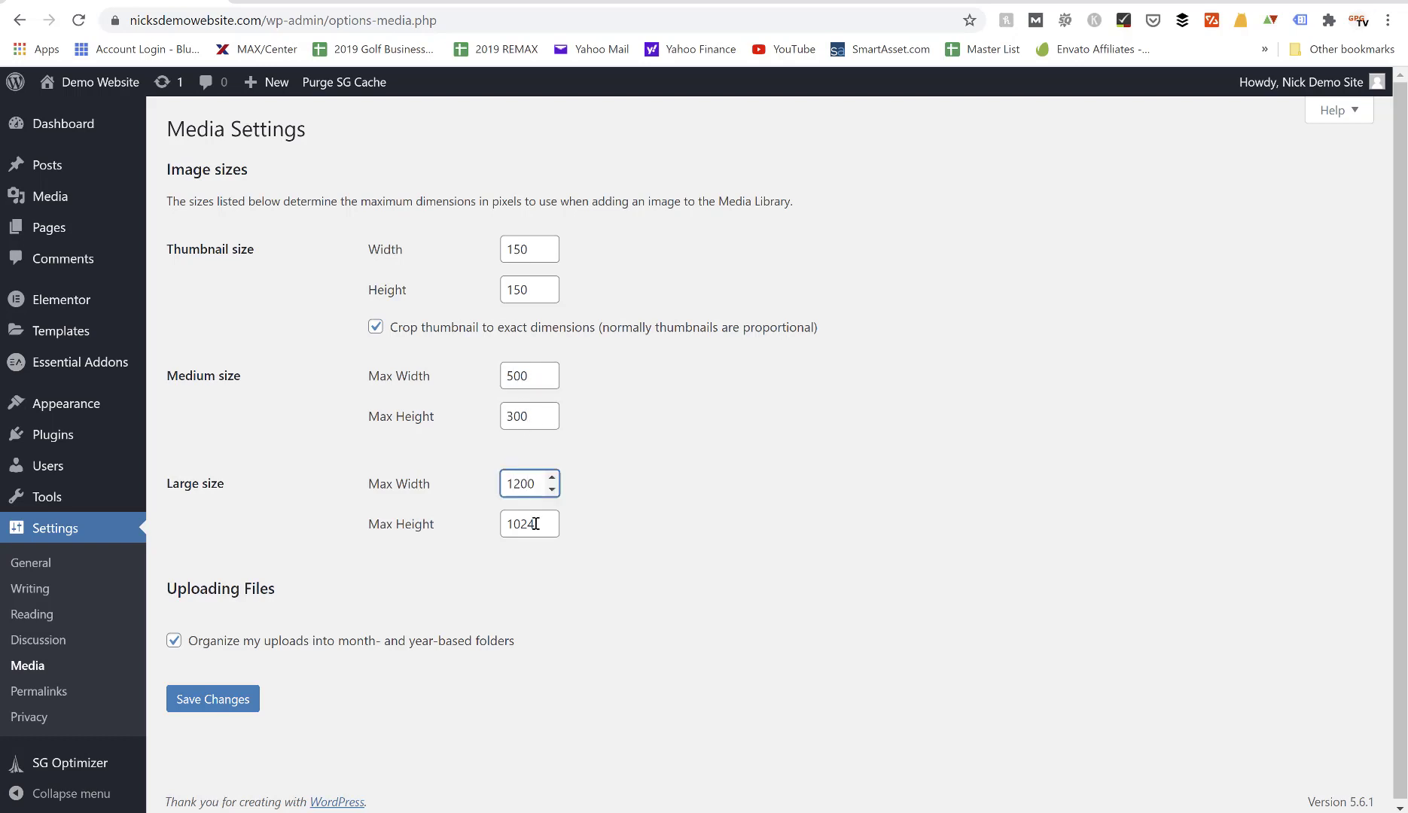
{"action": "left_click", "coordinate": [528, 416]}
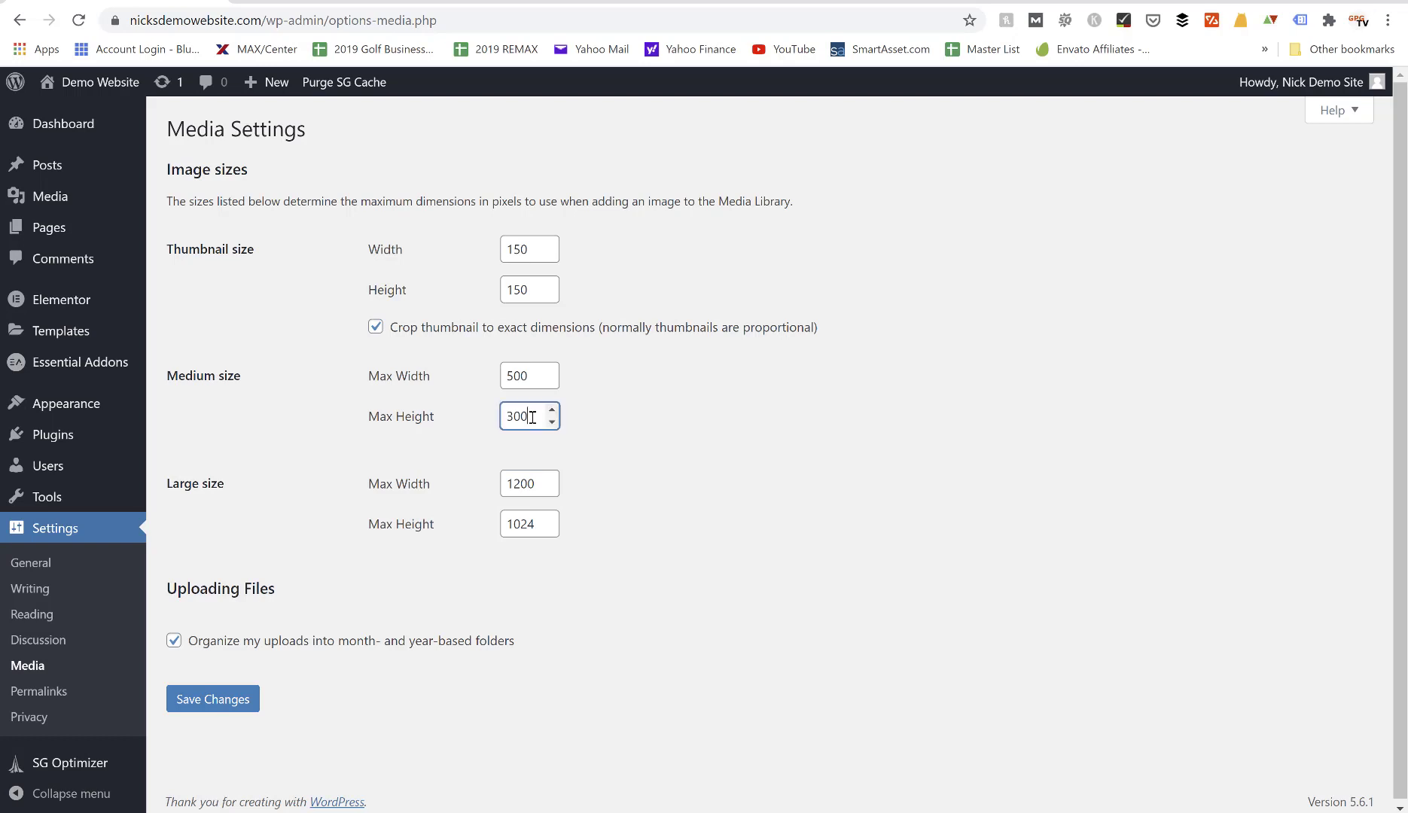
{"action": "type", "text": "5"}
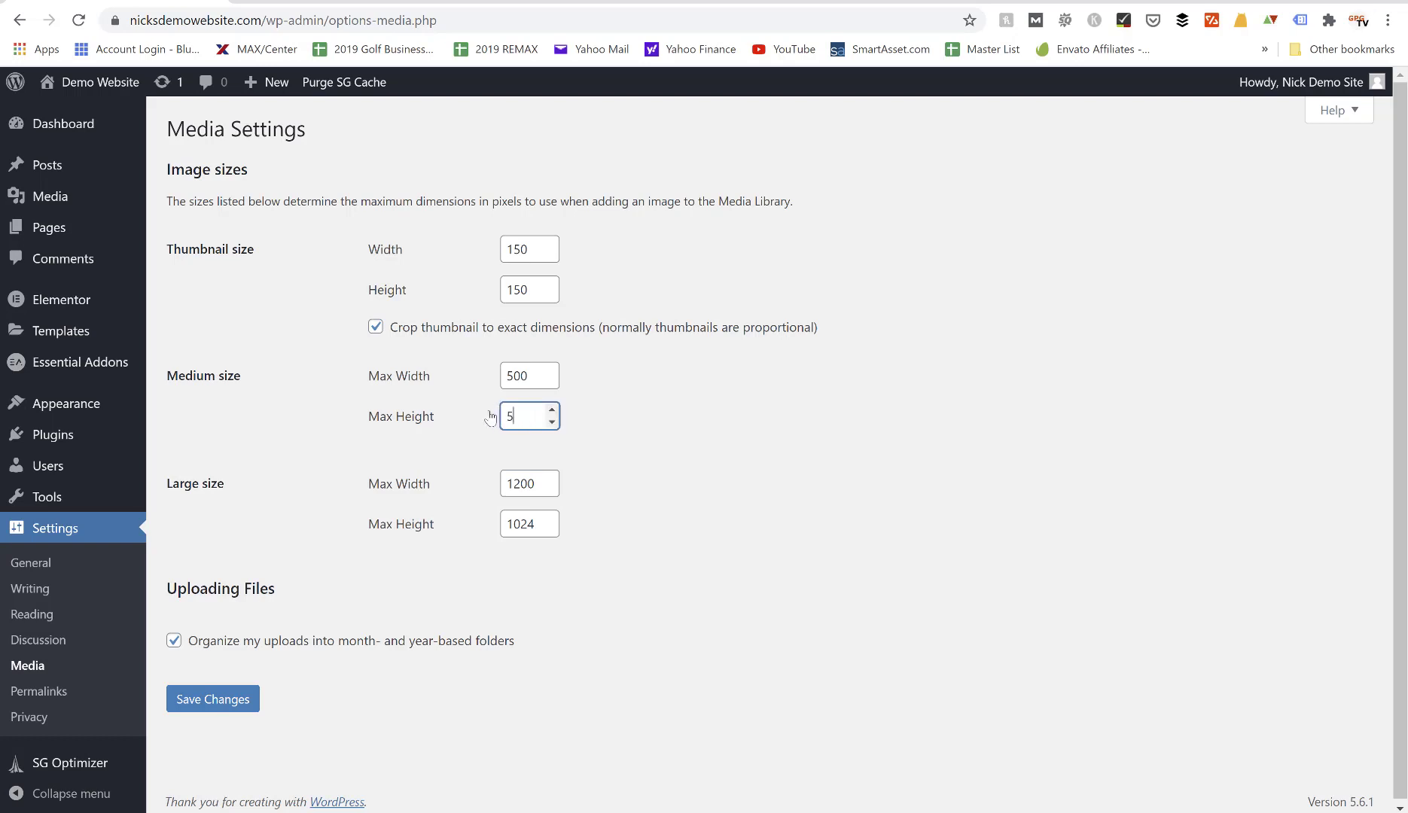
{"action": "type", "text": "00"}
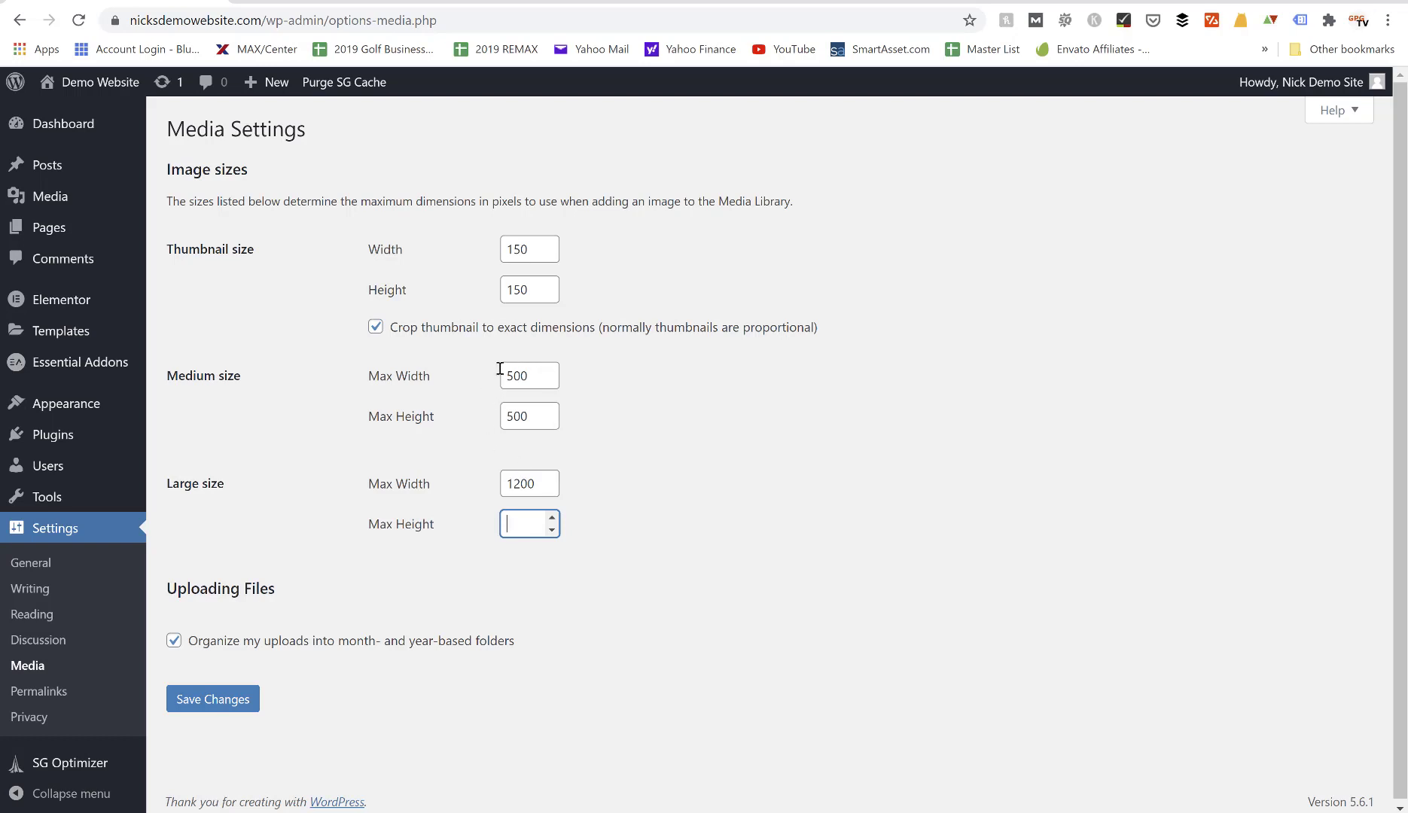
{"action": "type", "text": "1200"}
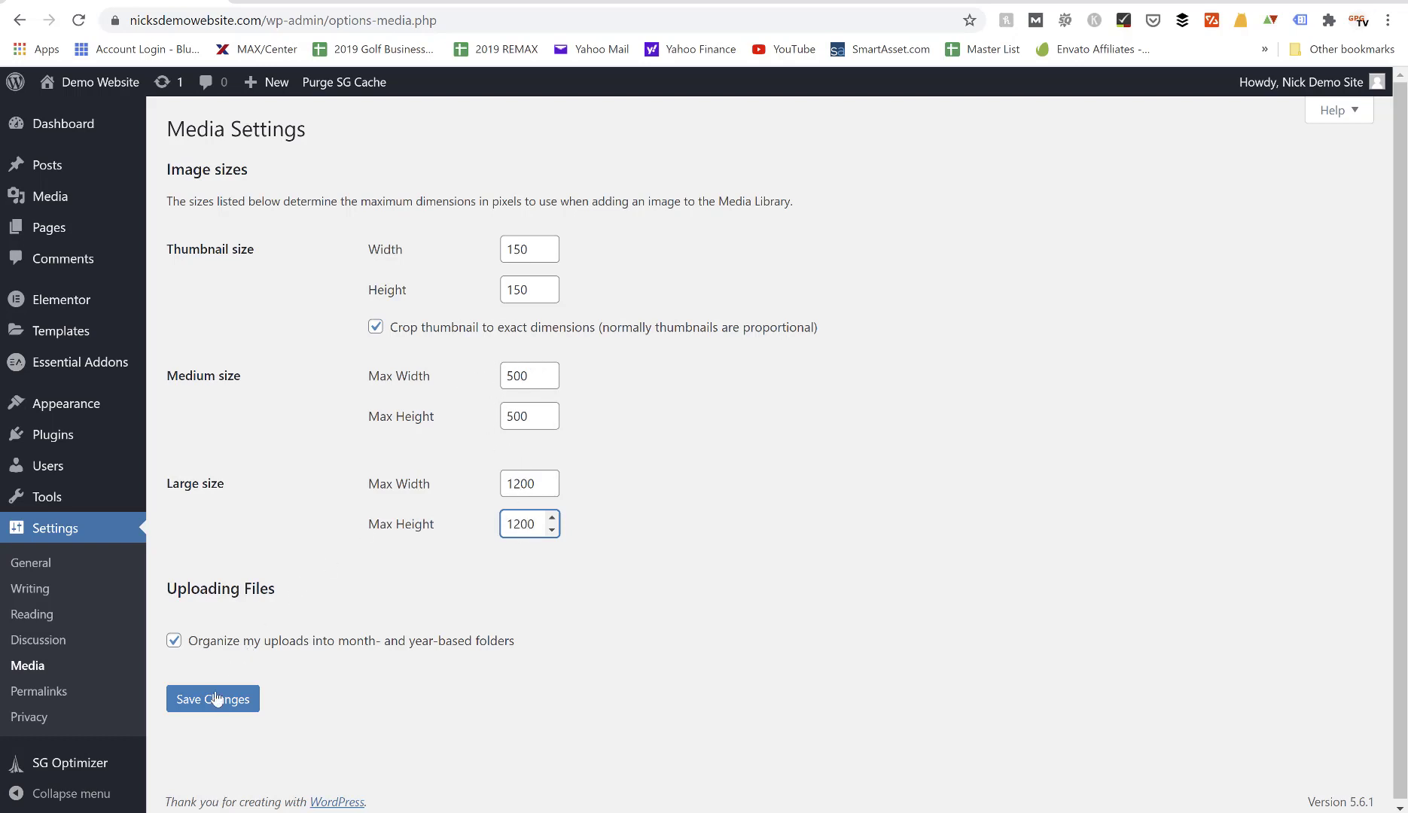
Save the media size changes and move toward Media > Add New.
{"action": "left_click", "coordinate": [212, 699]}
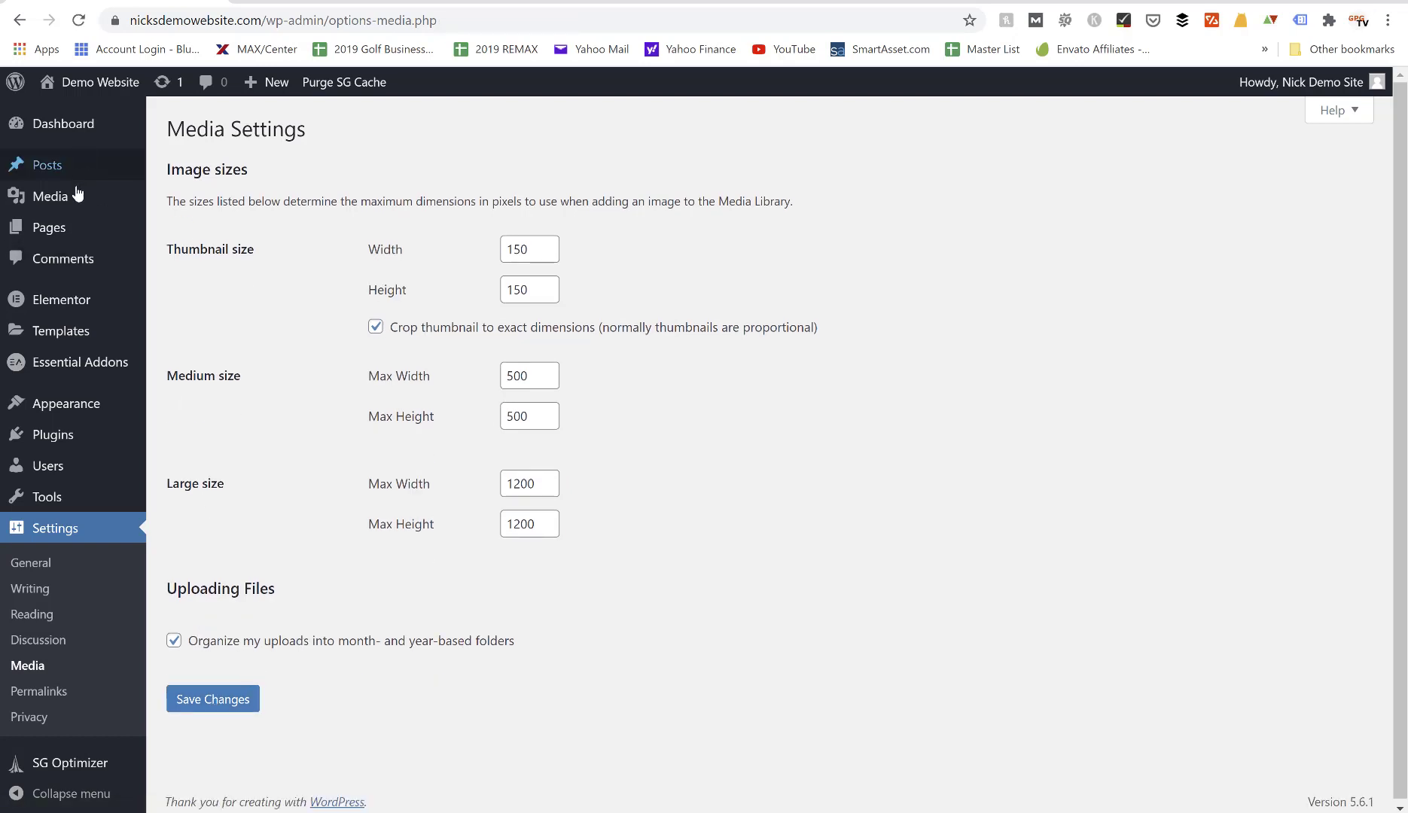
{"action": "left_click", "coordinate": [184, 226]}
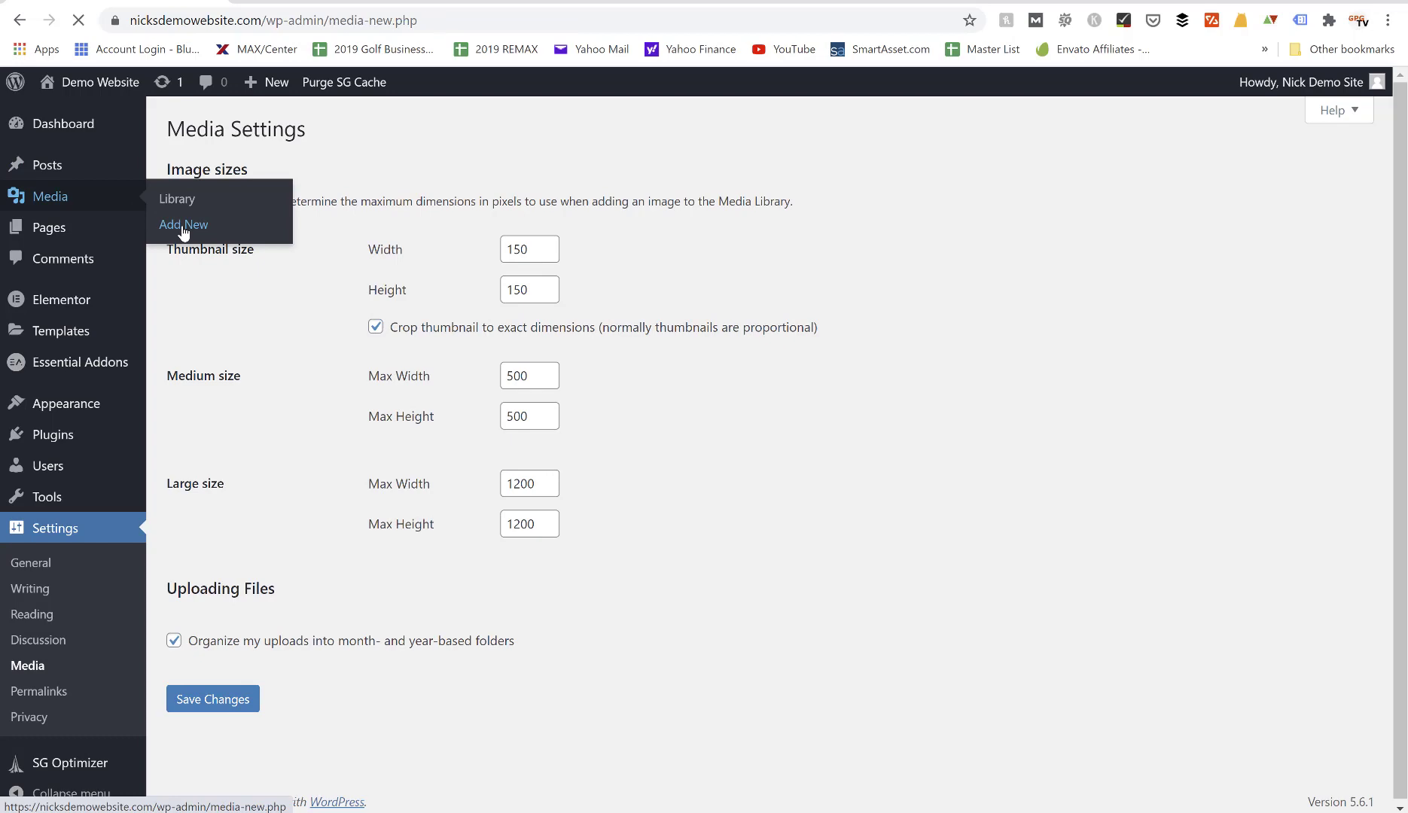
Upload the 'reasons to evict a tenant' image from Downloads to the media library.
{"action": "left_click", "coordinate": [184, 225]}
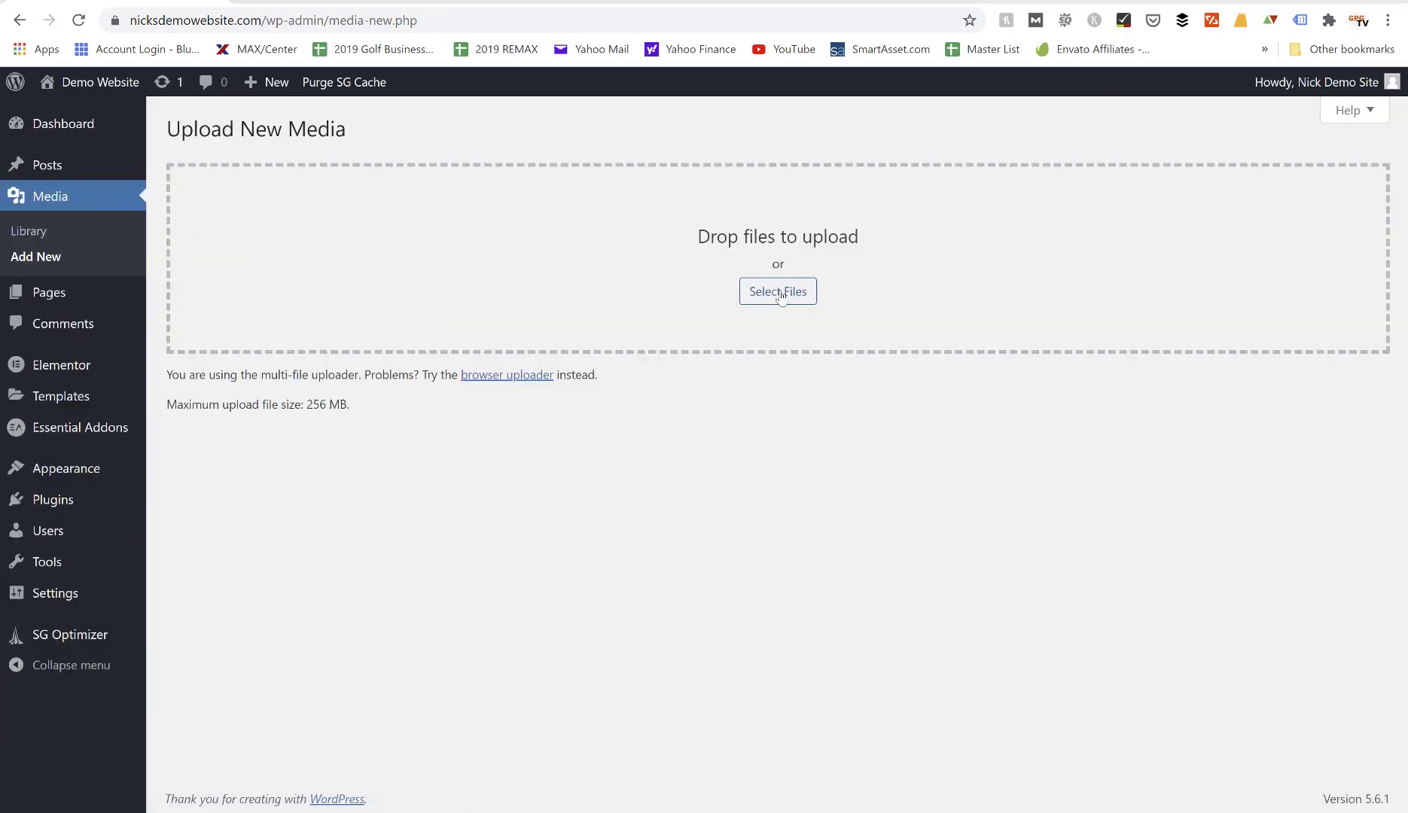
{"action": "left_click", "coordinate": [777, 291]}
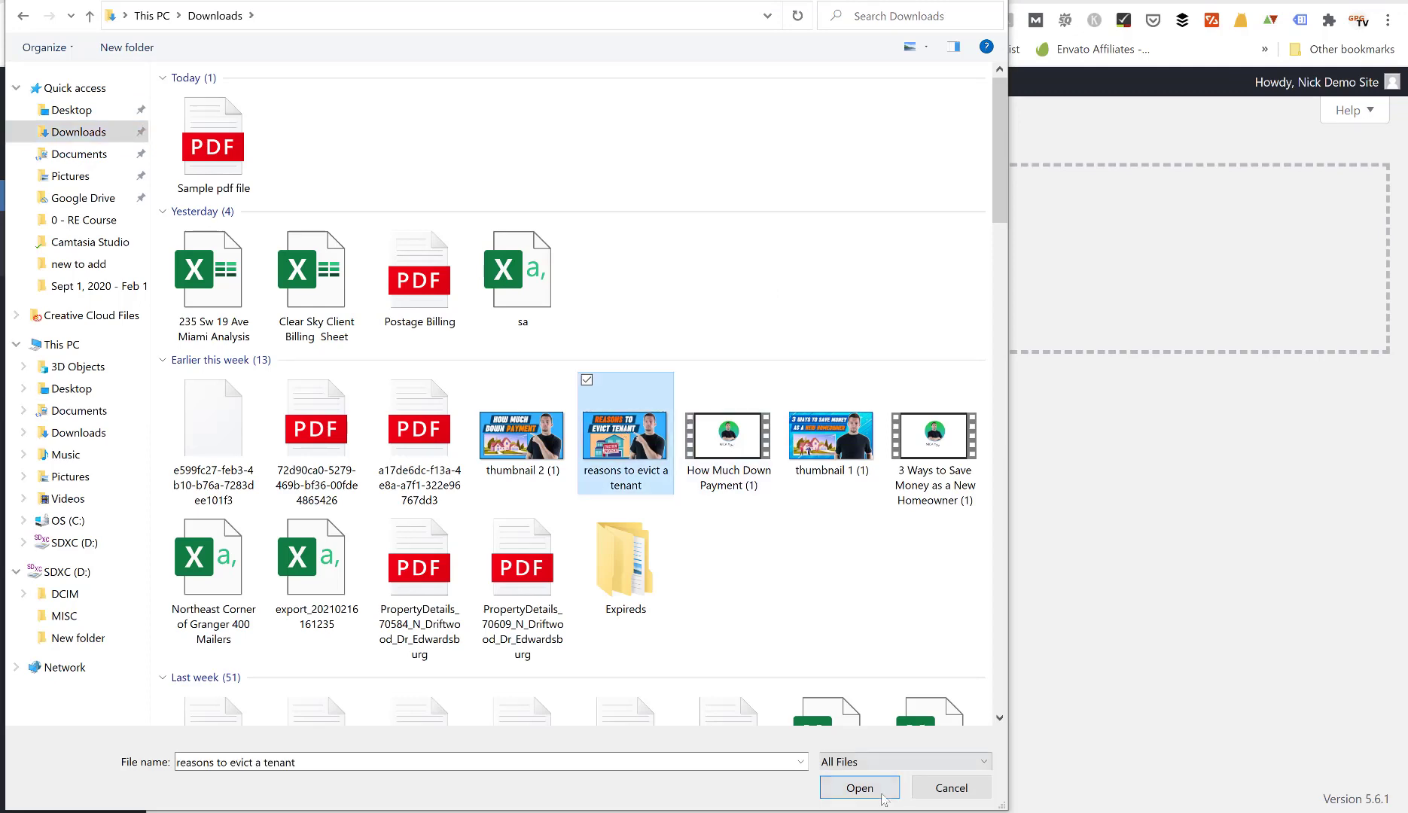
{"action": "left_click", "coordinate": [857, 787]}
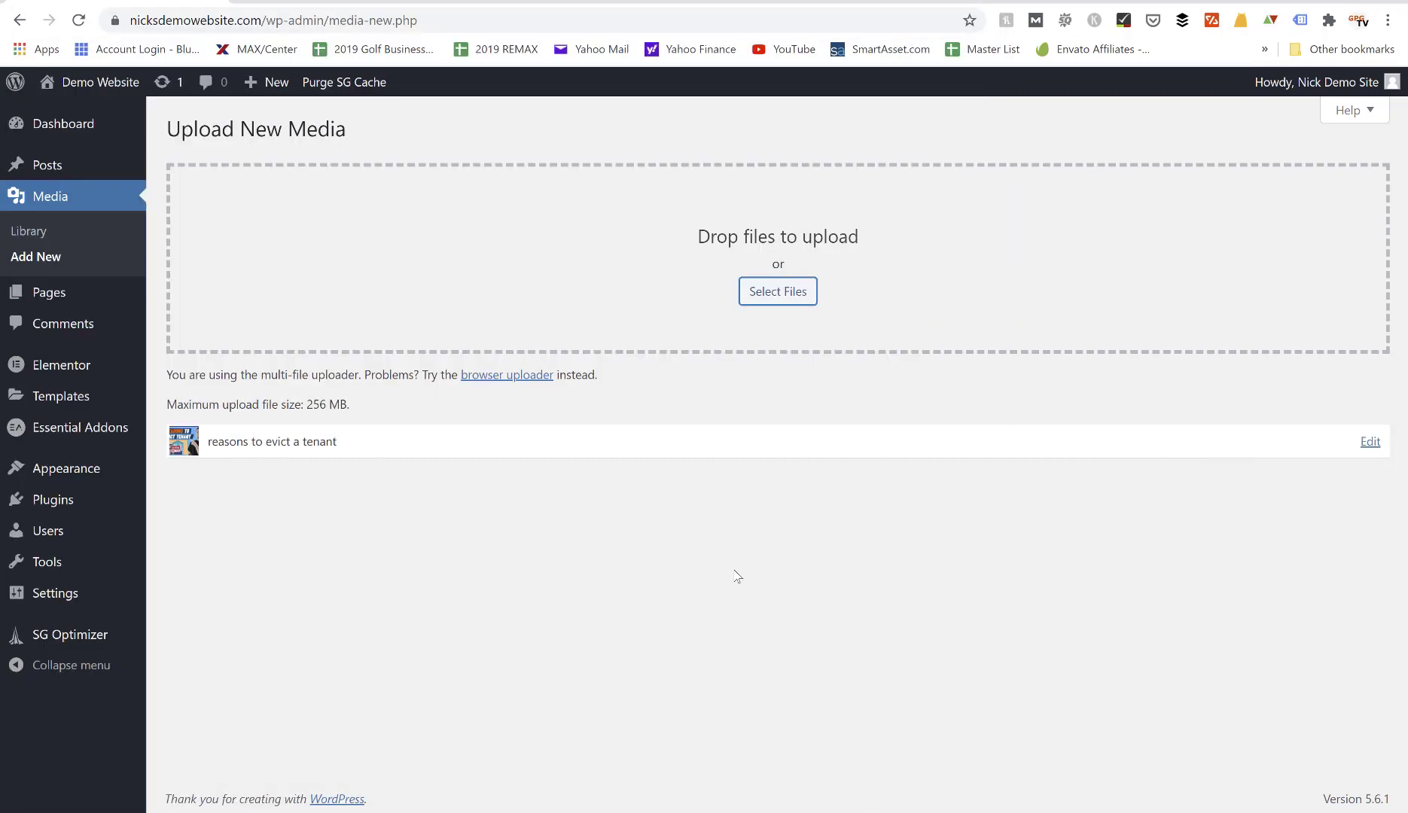
{"action": "mouse_move", "coordinate": [49, 164]}
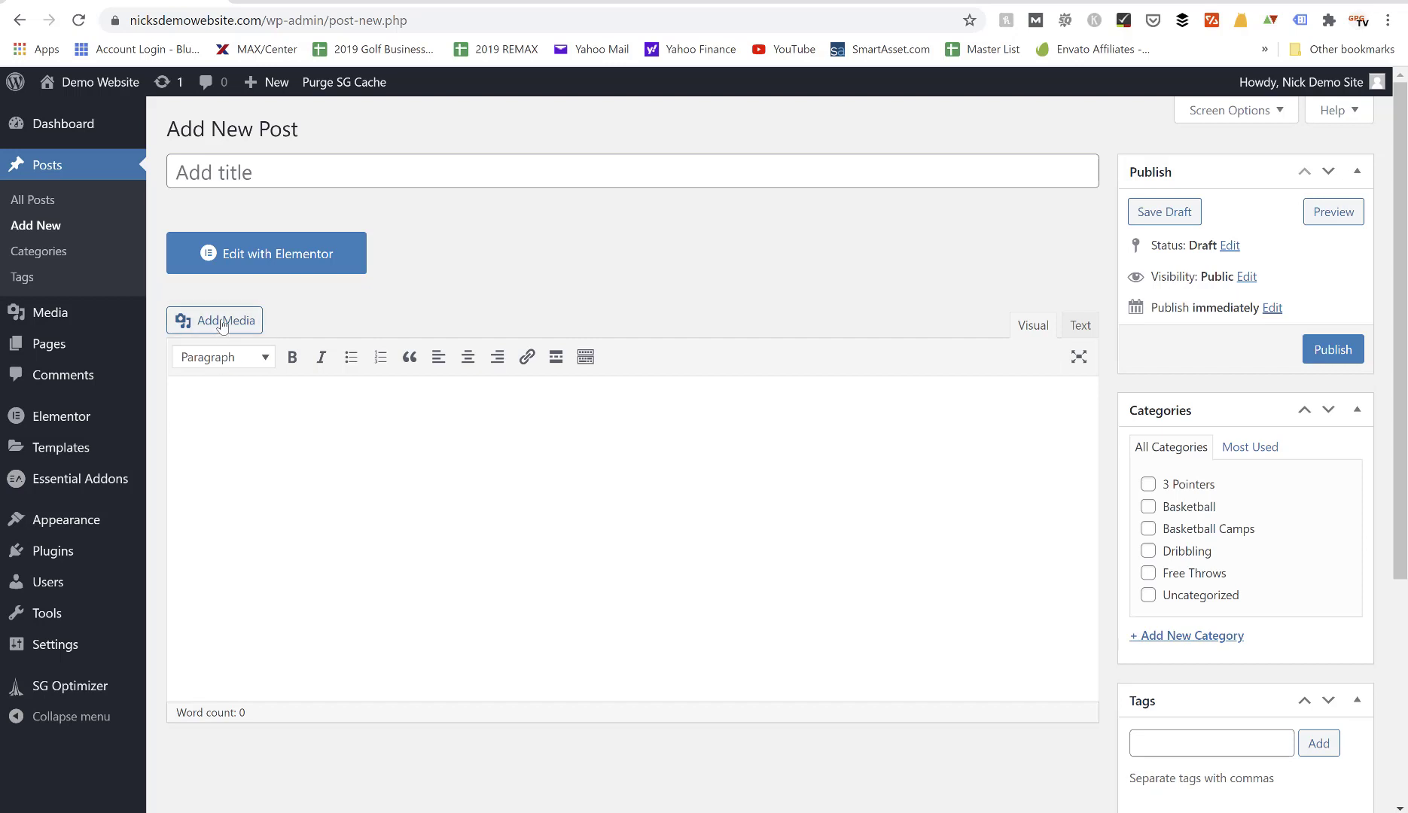
Bring up the Add Media window for the new post.
{"action": "left_click", "coordinate": [215, 320]}
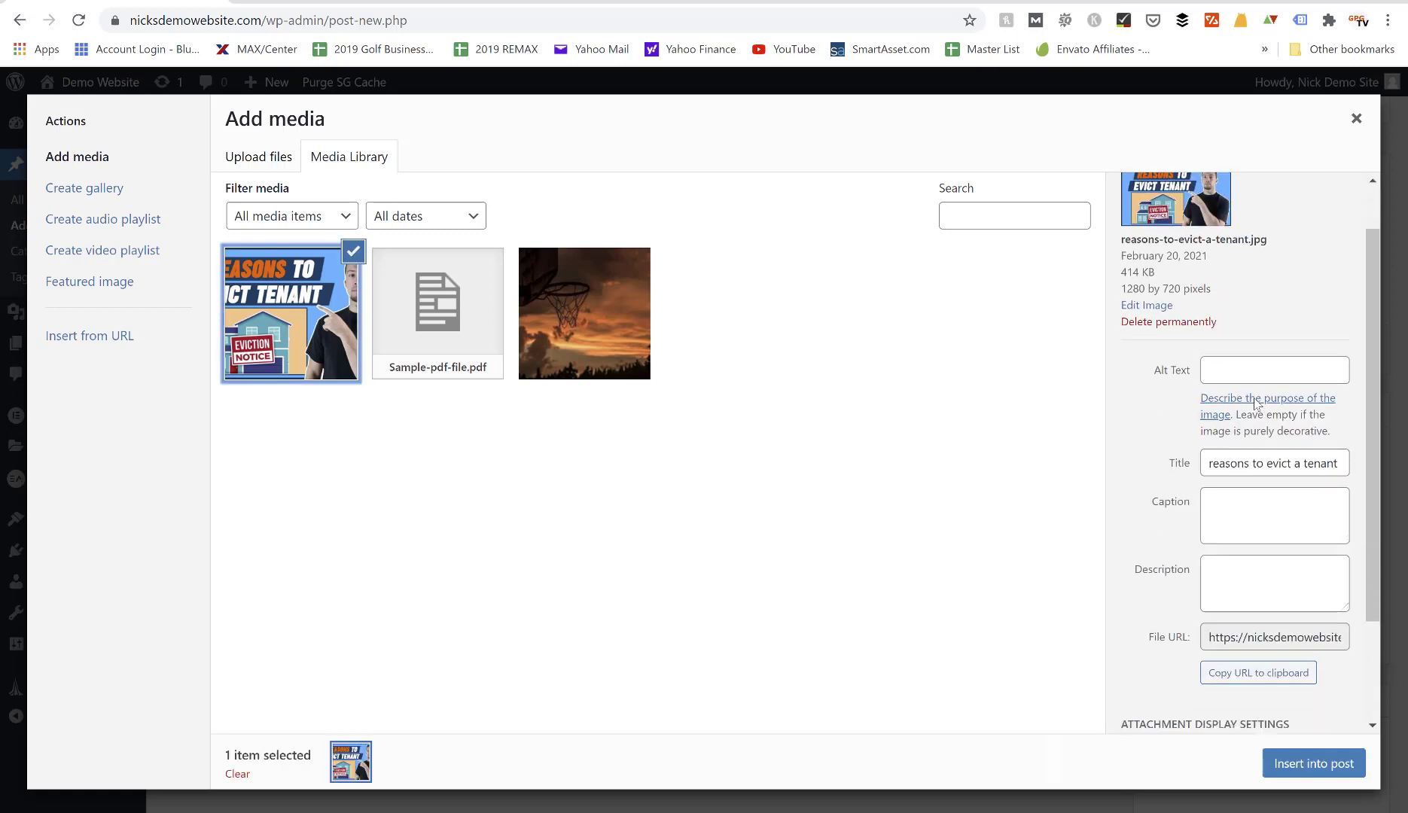
List the tenant image's sizes: Medium 500×281, Large 800×450, Full 1280×720.
{"action": "scroll", "scroll_direction": "down", "scroll_amount": 3}
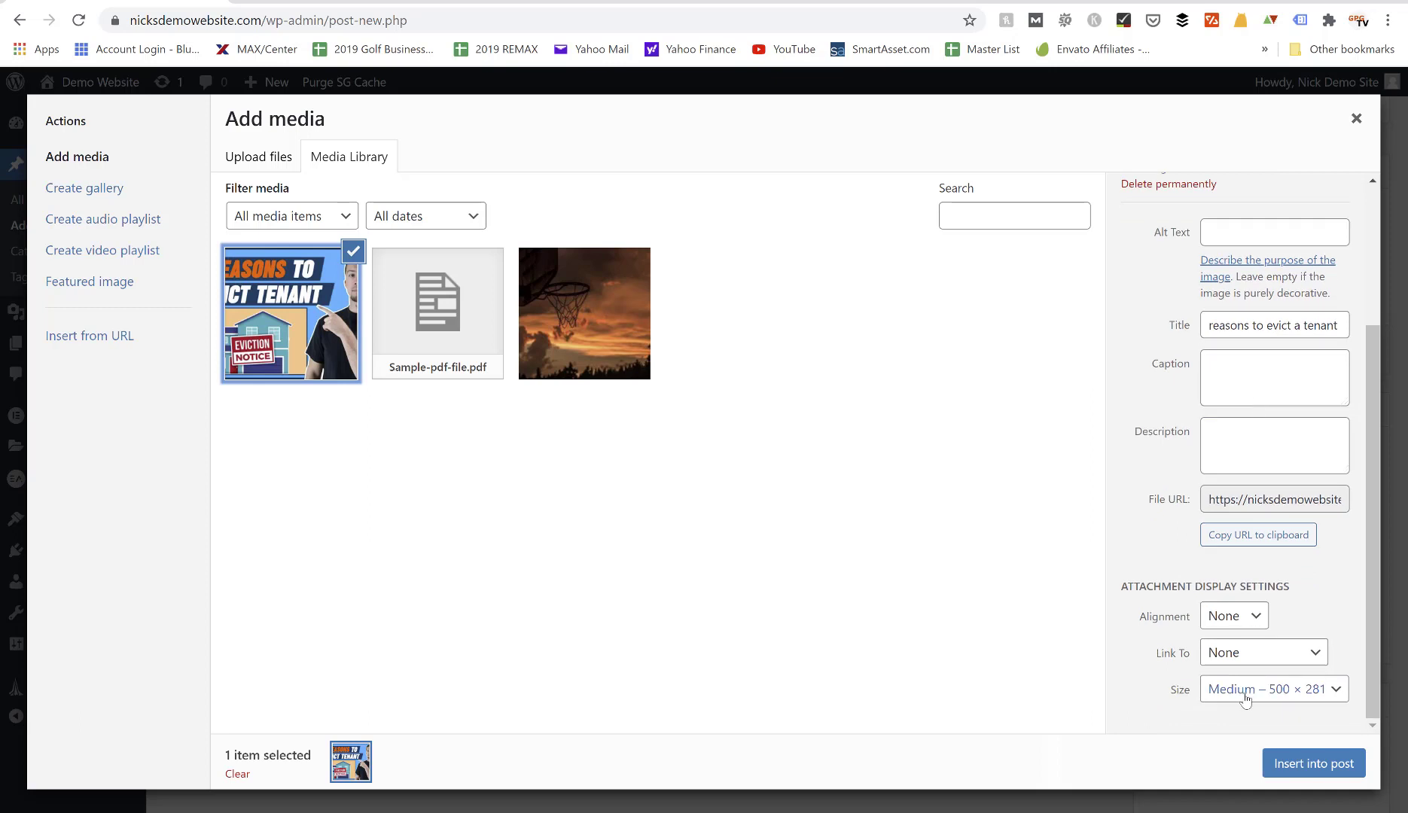
{"action": "left_click", "coordinate": [1271, 689]}
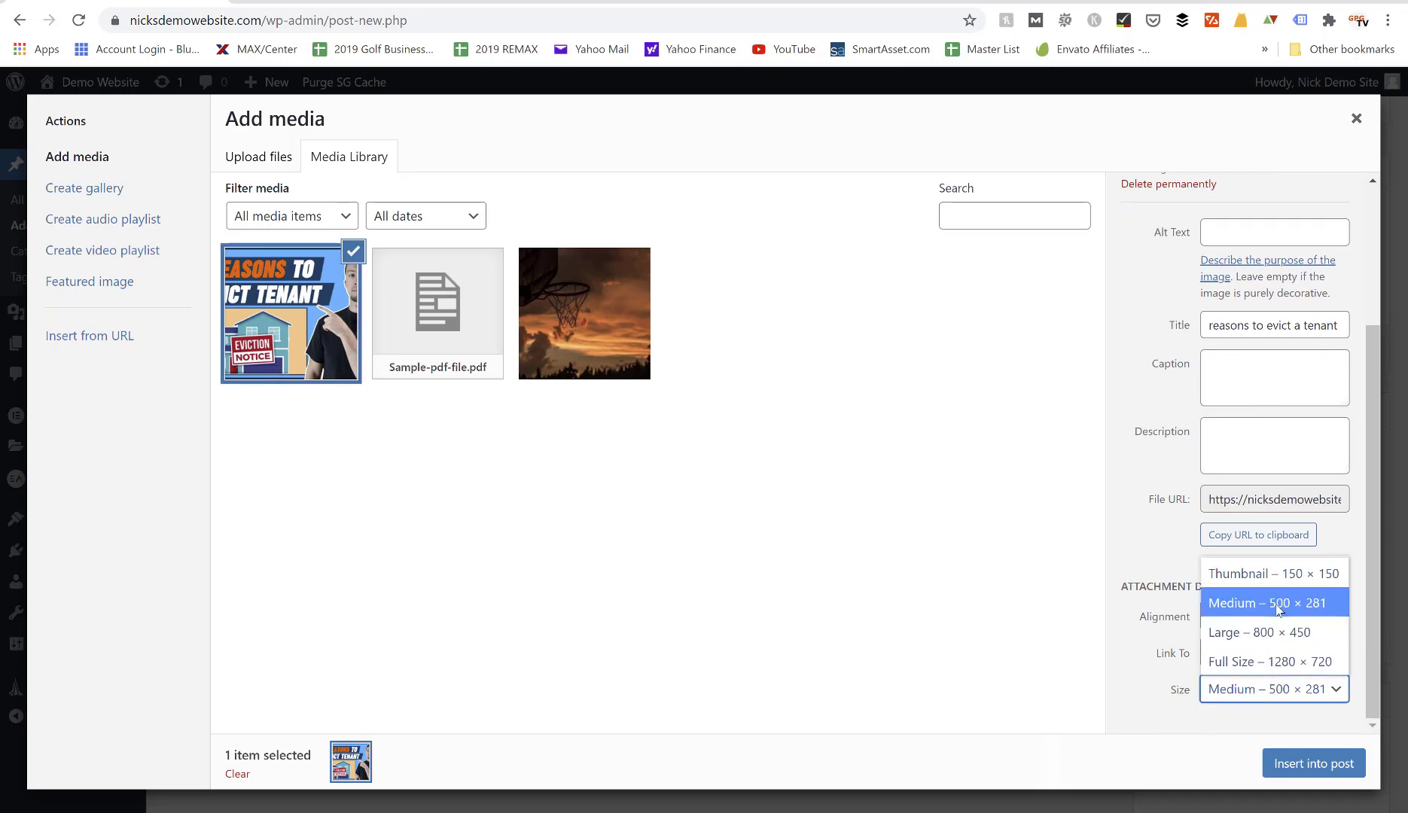
{"action": "mouse_move", "coordinate": [1265, 633]}
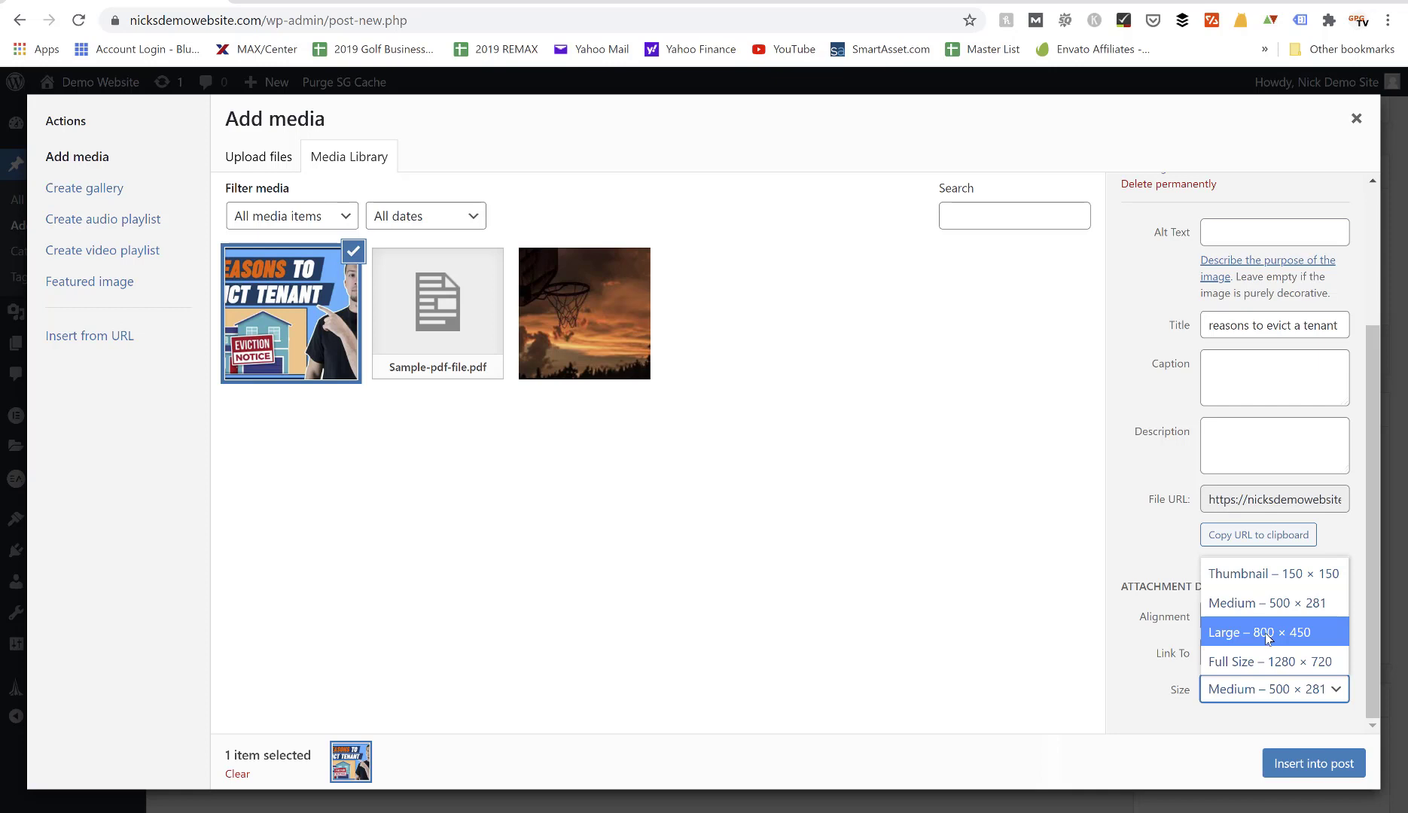
{"action": "mouse_move", "coordinate": [1247, 602]}
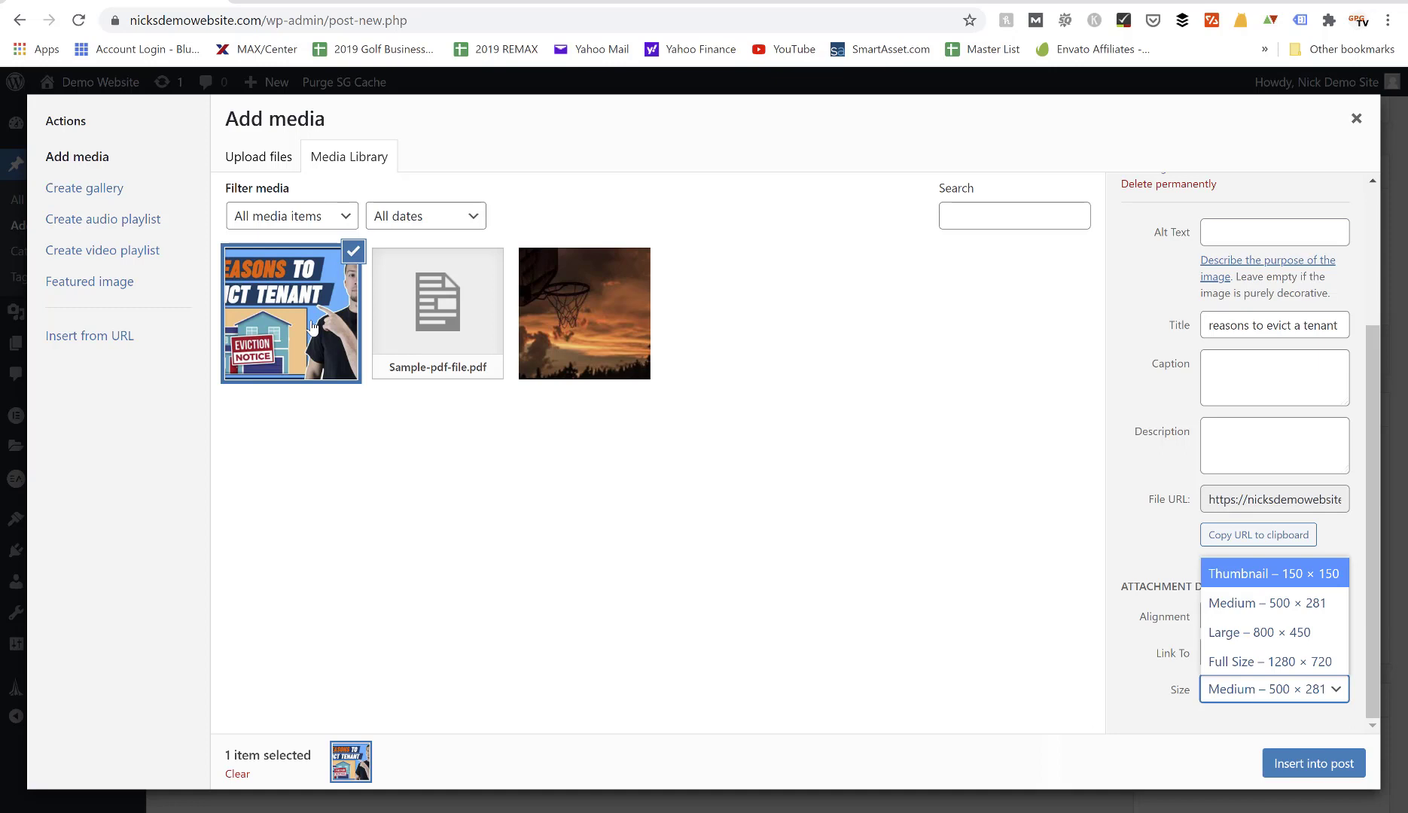
{"action": "mouse_move", "coordinate": [1273, 602]}
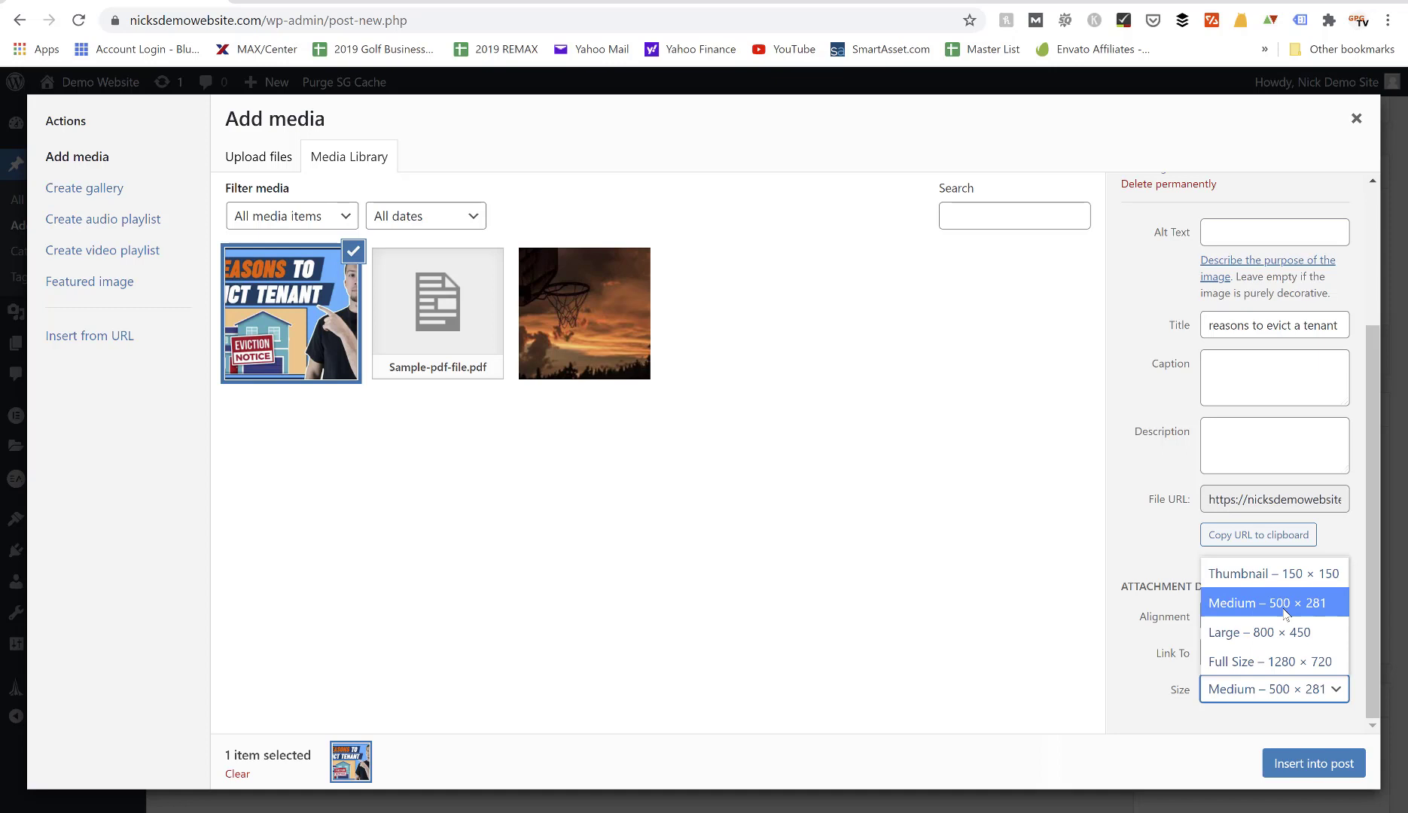
{"action": "mouse_move", "coordinate": [1327, 614]}
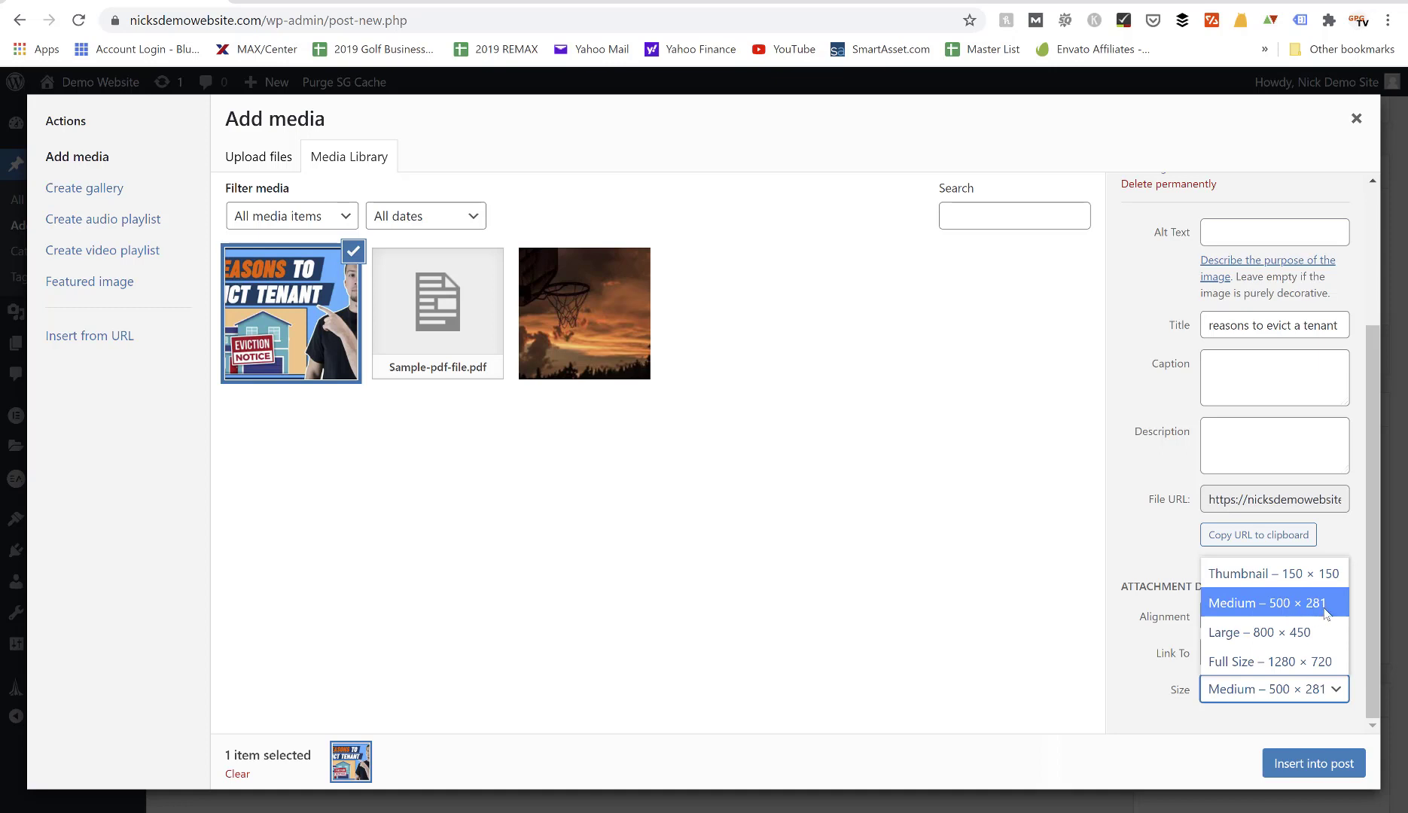